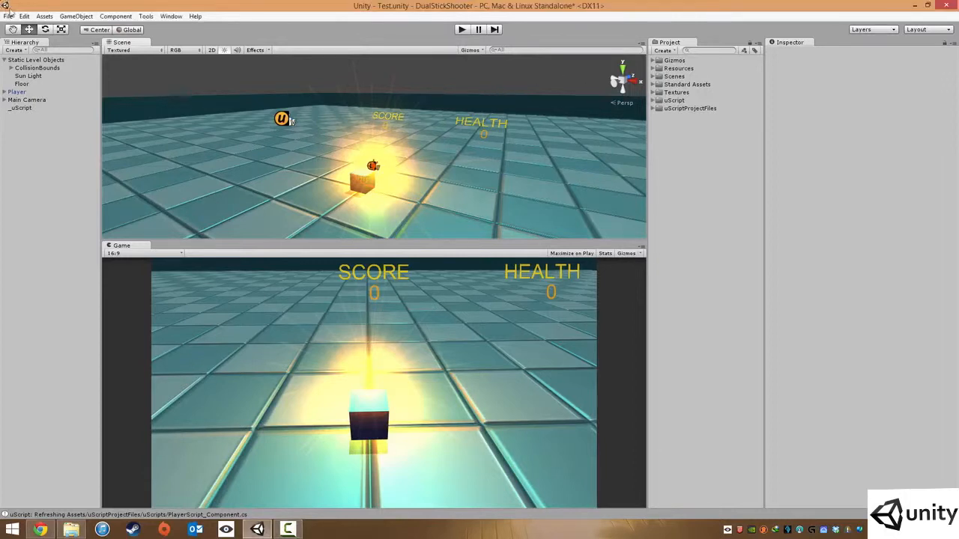
Step: Bring up the File menu over the DualStickShooter test scene
click(8, 15)
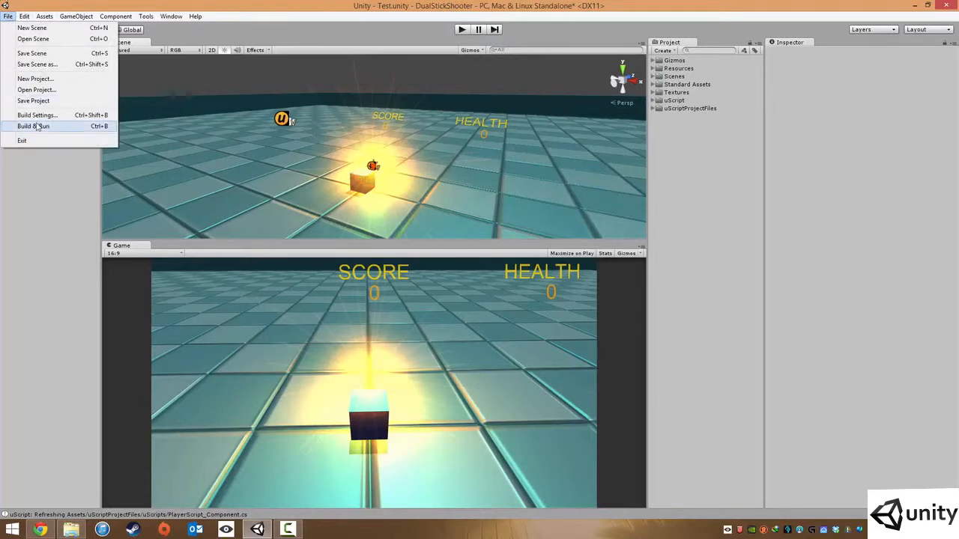
Step: Show the Build Settings with MainMenu.unity and TestLevel.unity in the Scenes In Build list
click(36, 113)
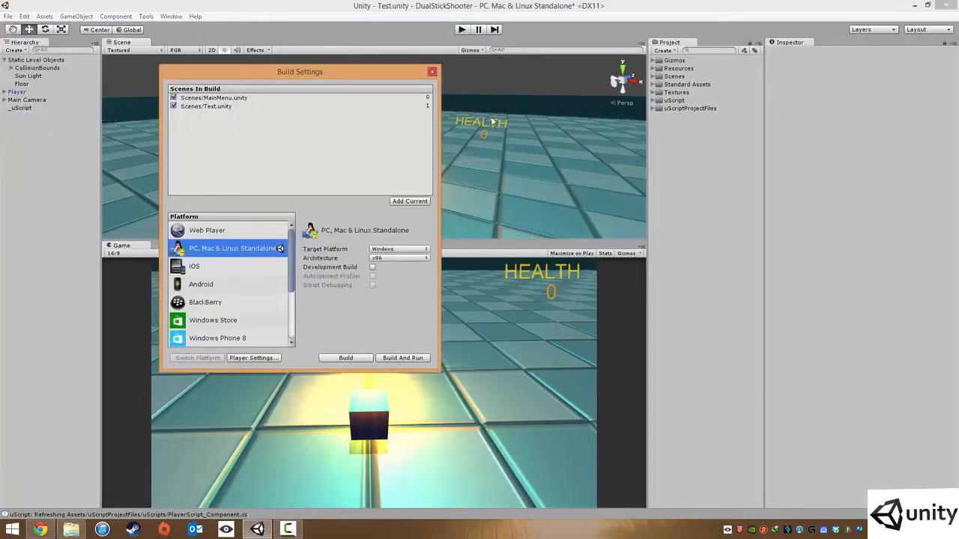
drag(299, 72, 426, 72)
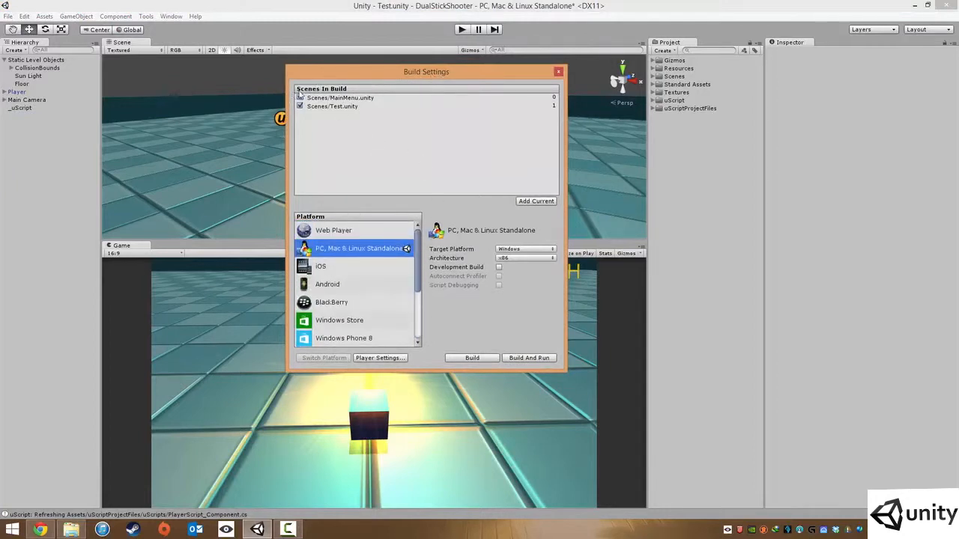
click(300, 98)
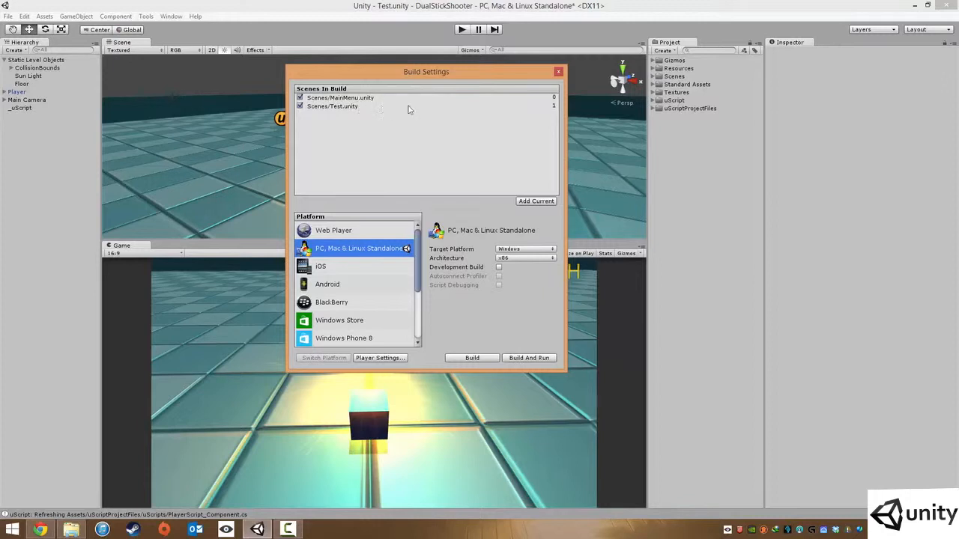
mouse_move(557, 102)
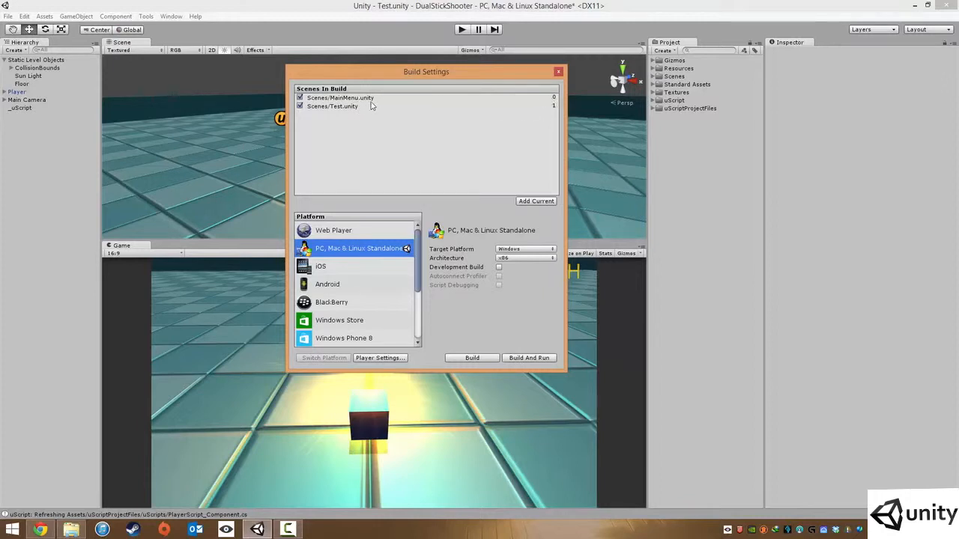
mouse_move(524, 100)
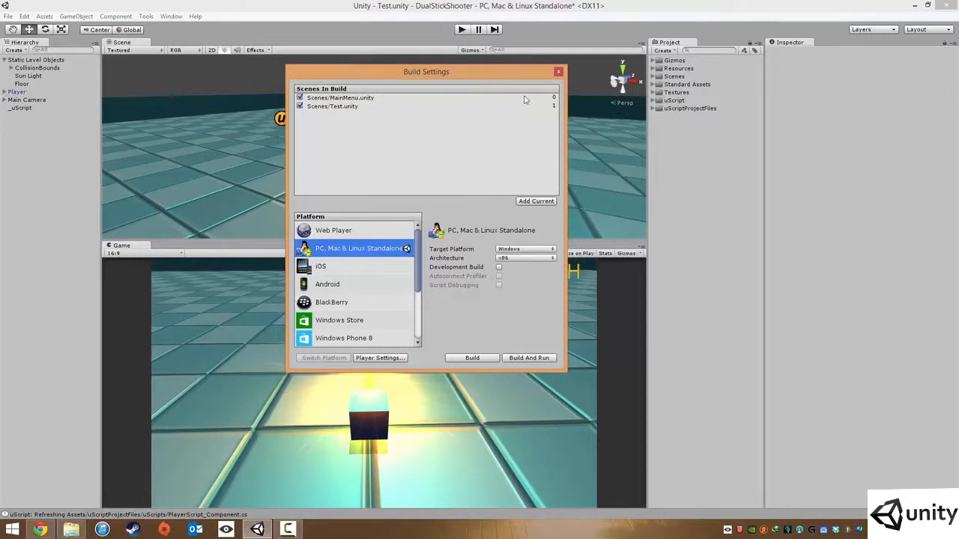
click(340, 97)
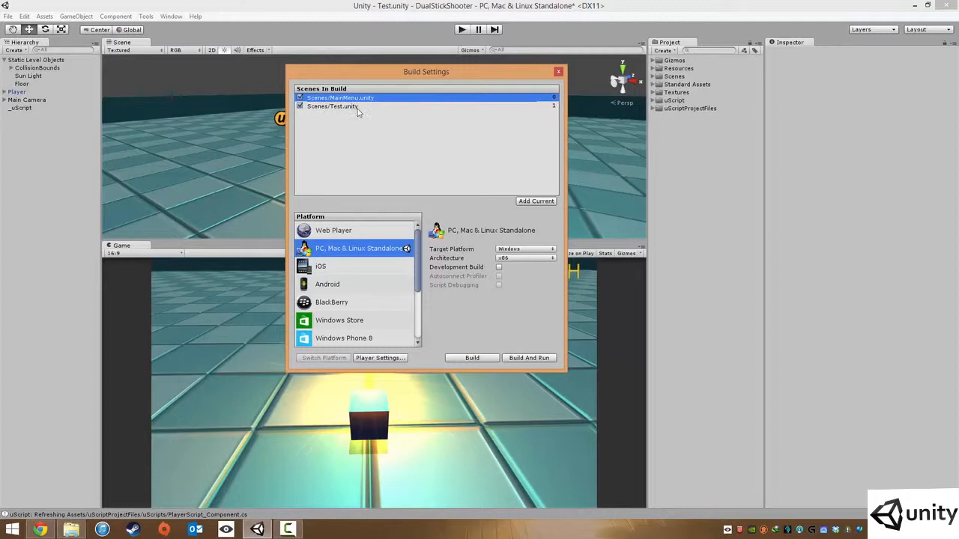
Step: Reposition the Build Settings window and expand the project's Scenes folder beside it
drag(426, 72, 359, 63)
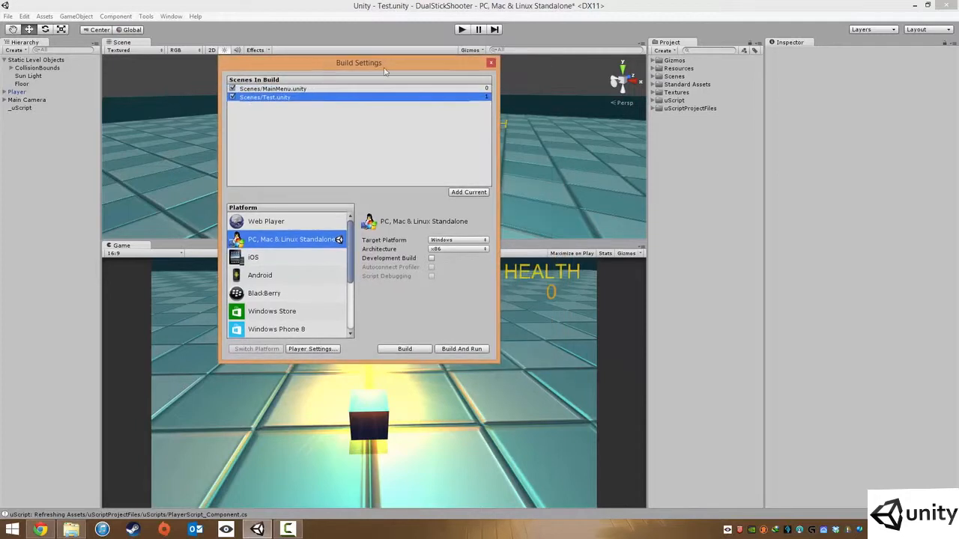
click(653, 75)
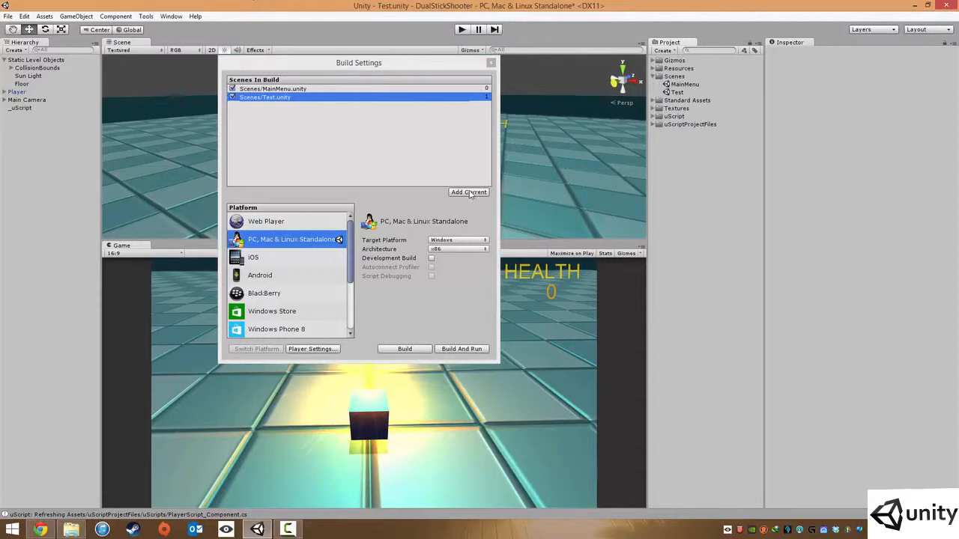
click(467, 192)
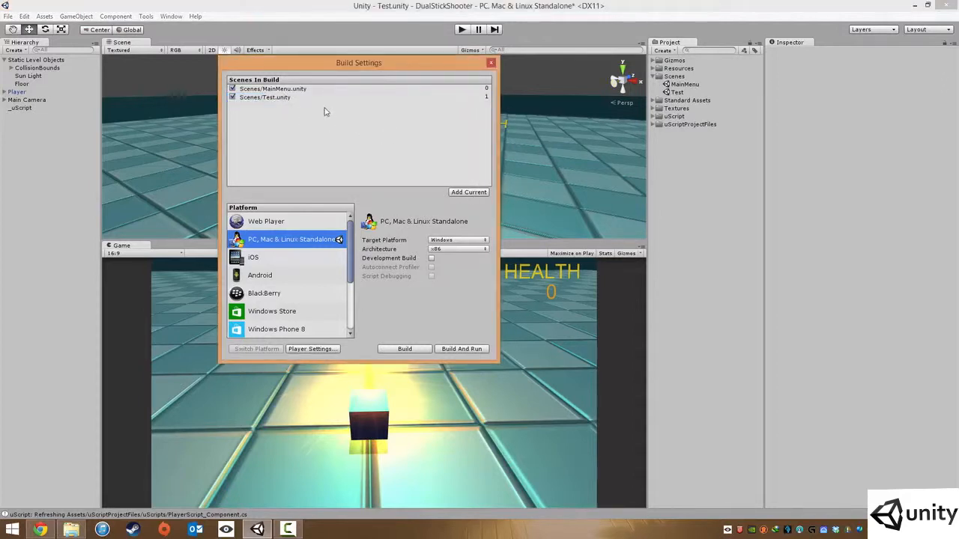
mouse_move(378, 141)
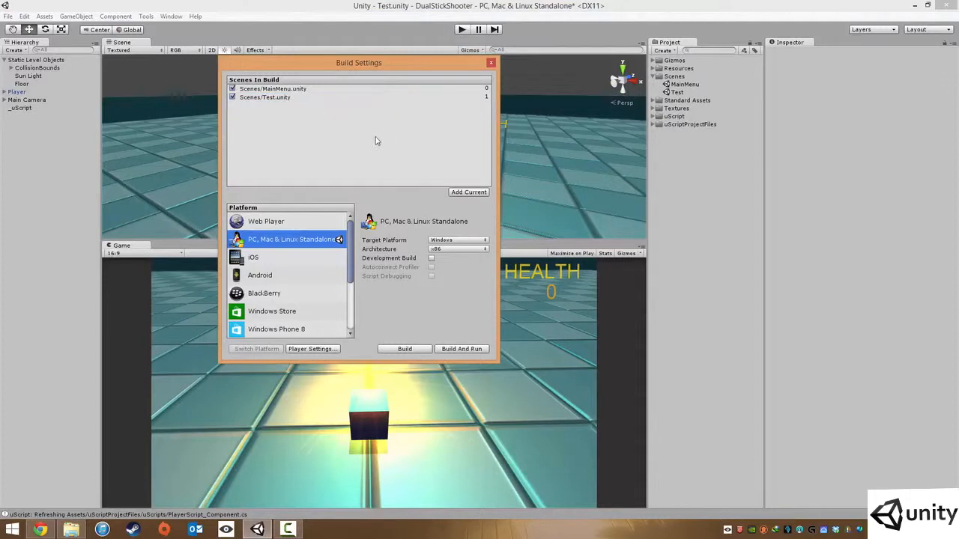
mouse_move(282, 155)
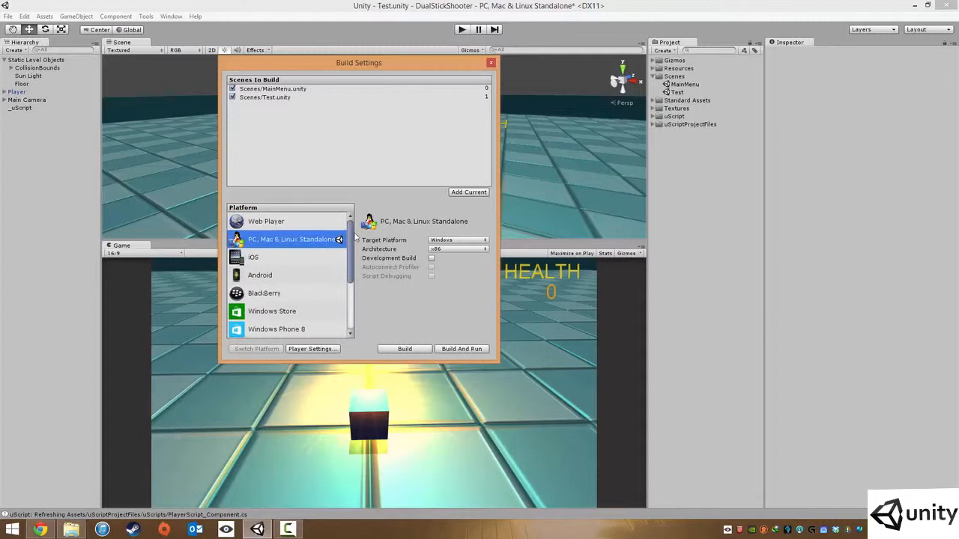
mouse_move(258, 213)
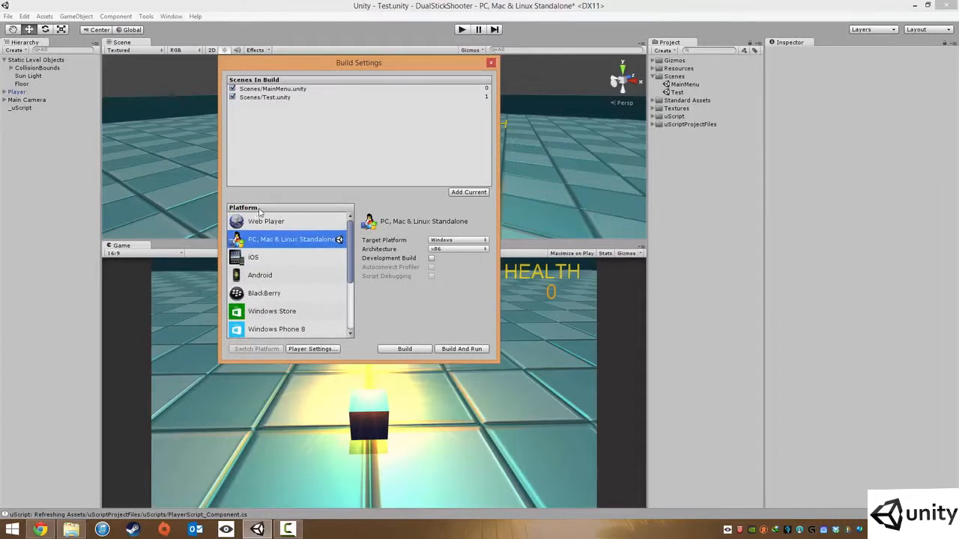
mouse_move(352, 236)
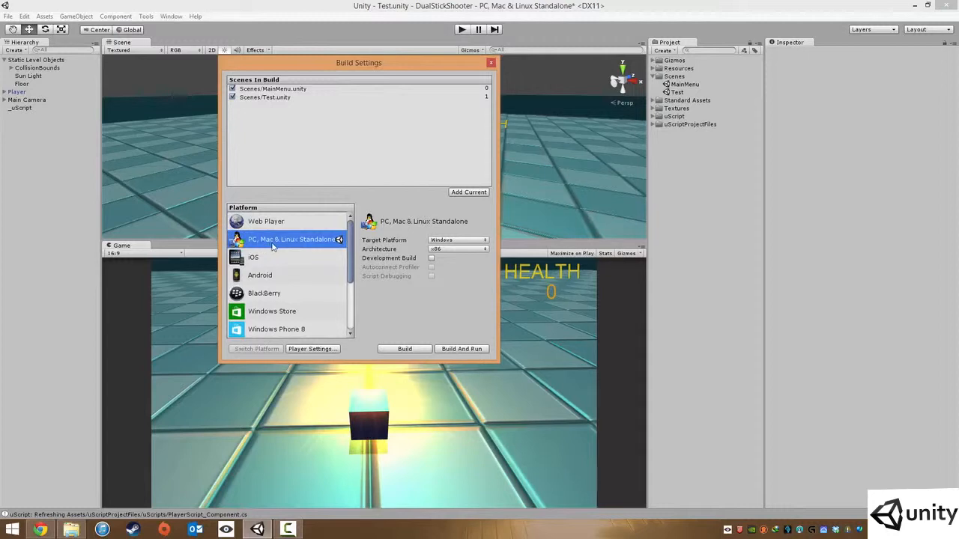
mouse_move(303, 252)
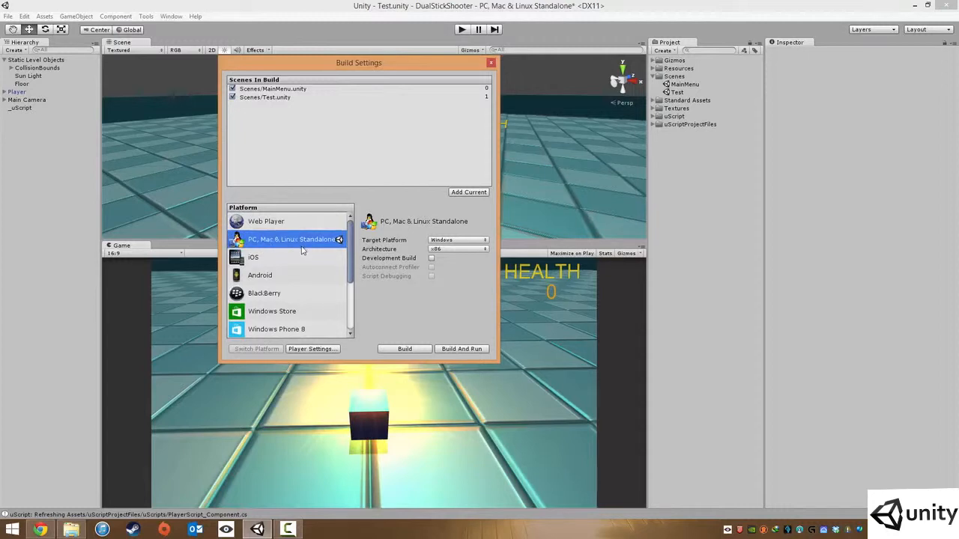
Step: Try Mac OS X as the standalone target platform, then set it back to Windows
click(457, 240)
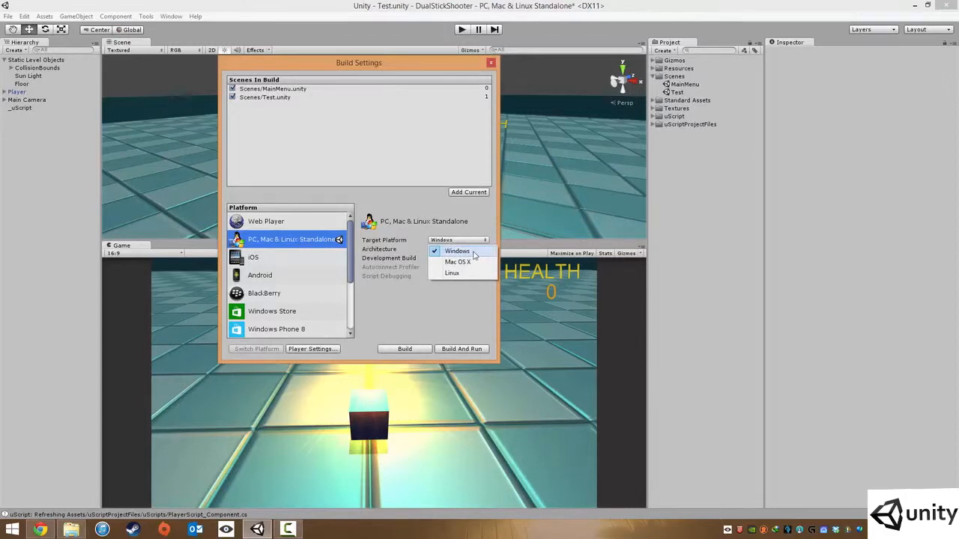
click(457, 260)
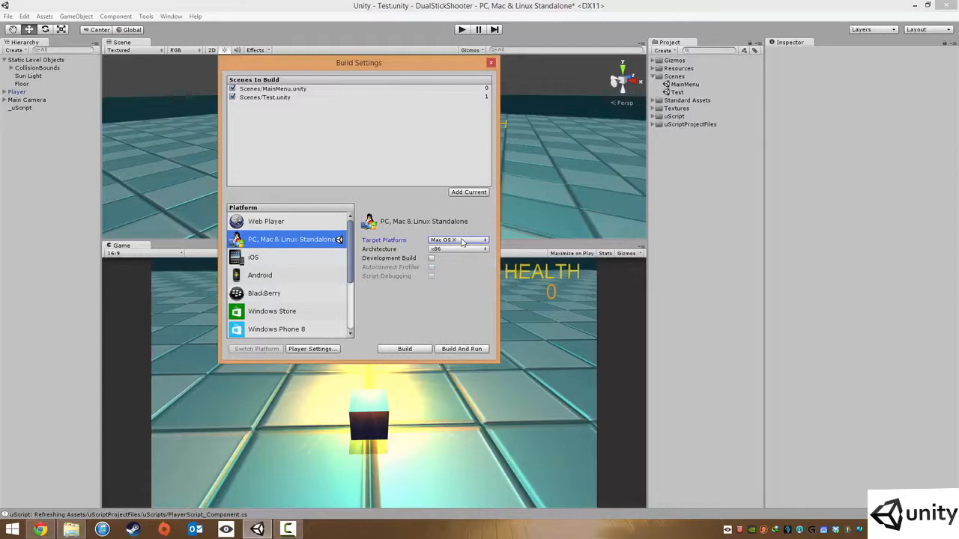
click(459, 240)
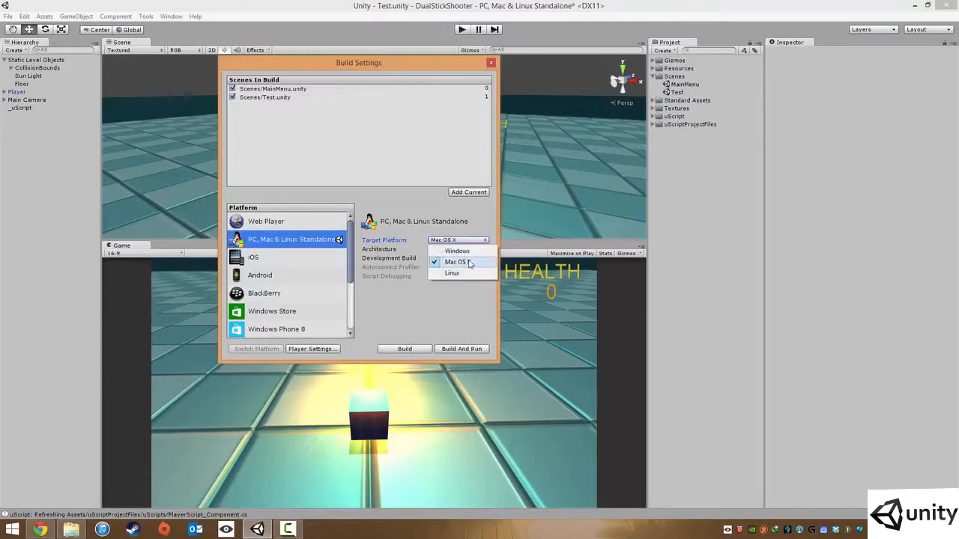
mouse_move(457, 252)
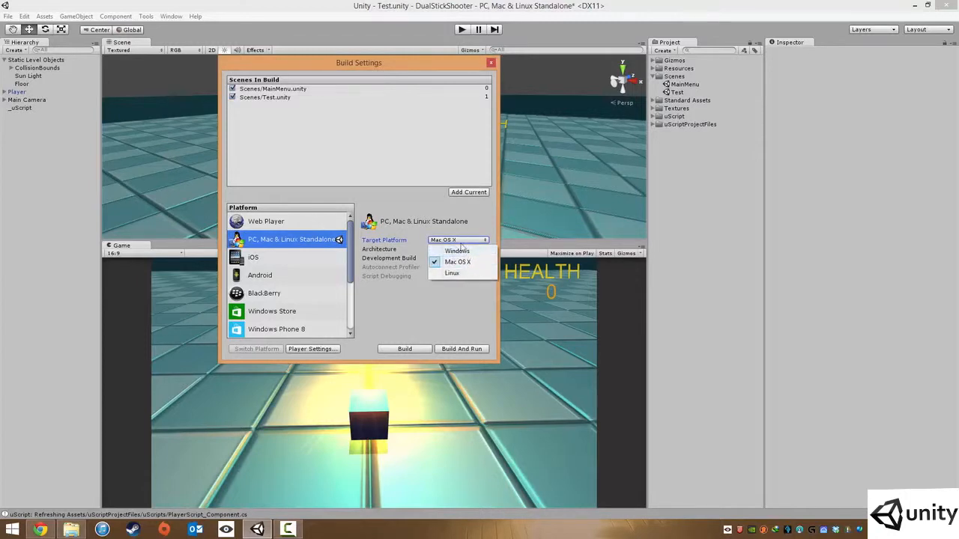
click(457, 252)
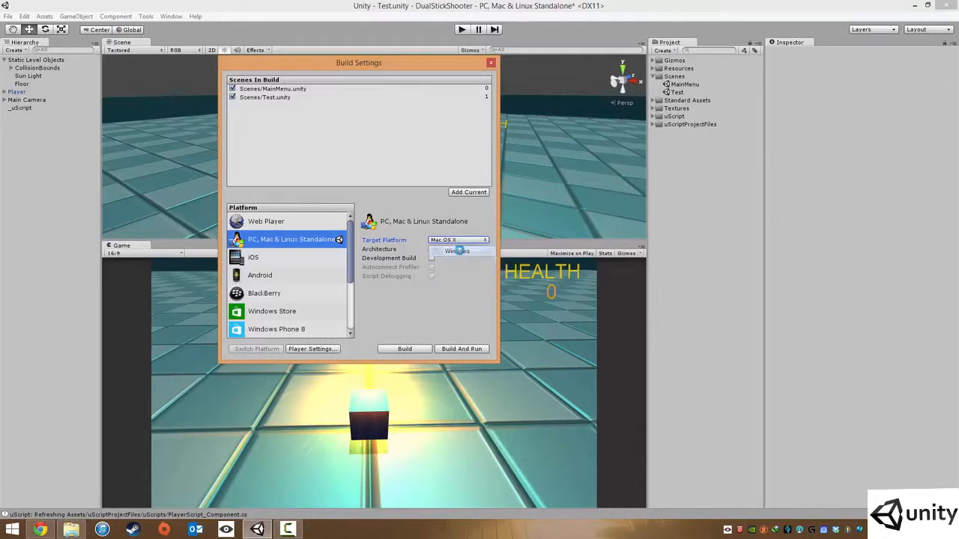
click(459, 240)
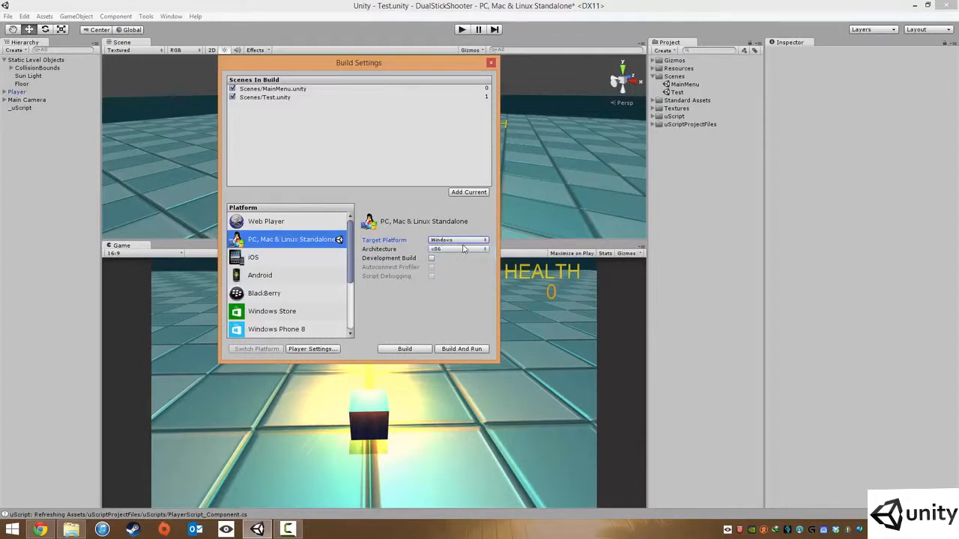
Step: Set the Windows build architecture to x86_64 and review the remaining build options
click(457, 249)
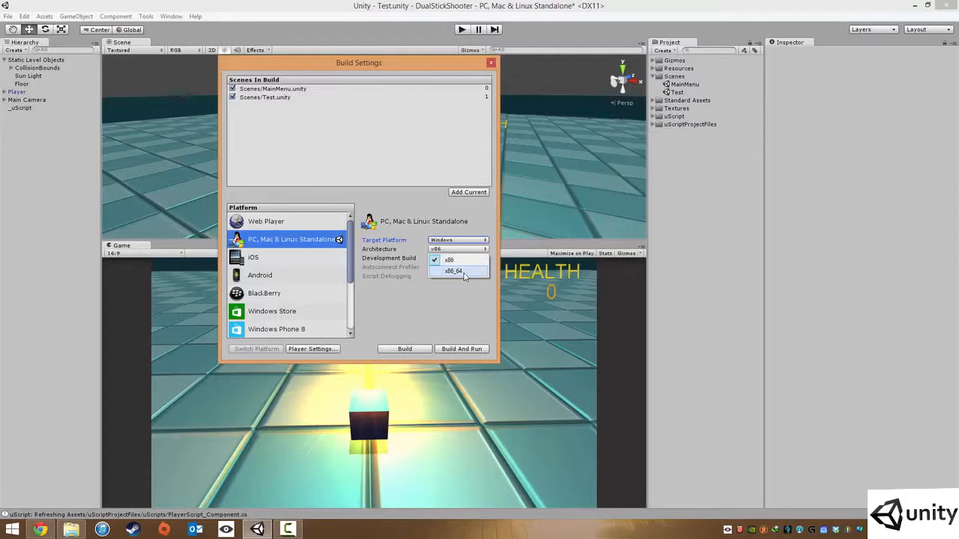
click(453, 269)
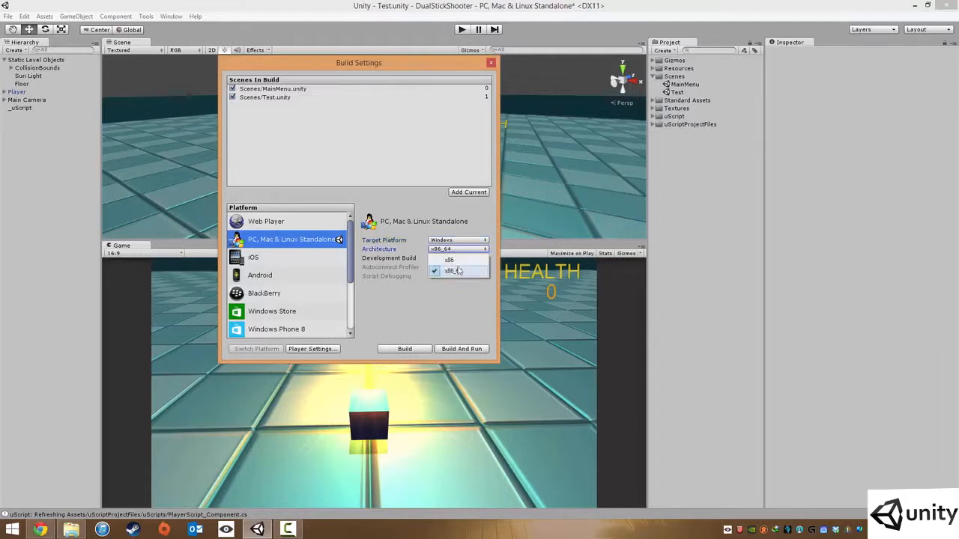
click(453, 272)
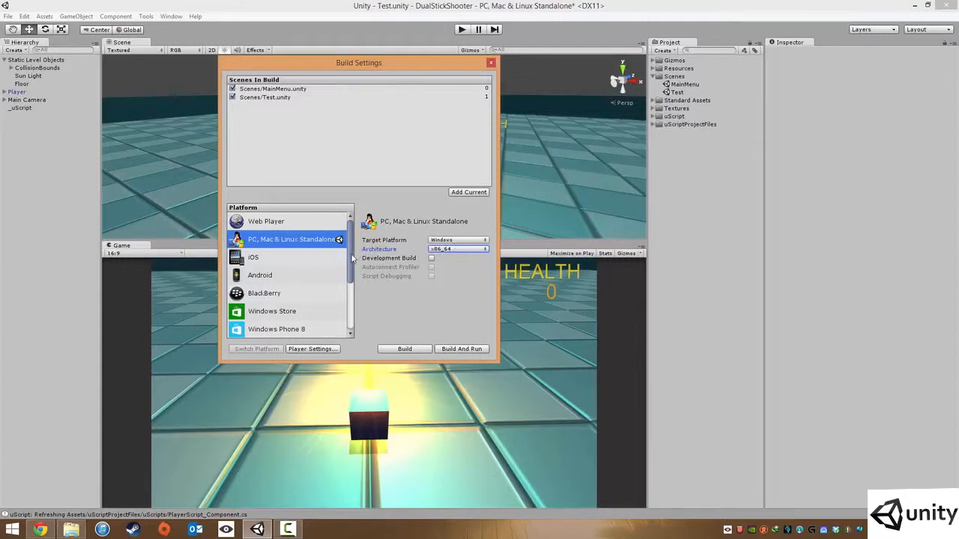
scroll(down, 3)
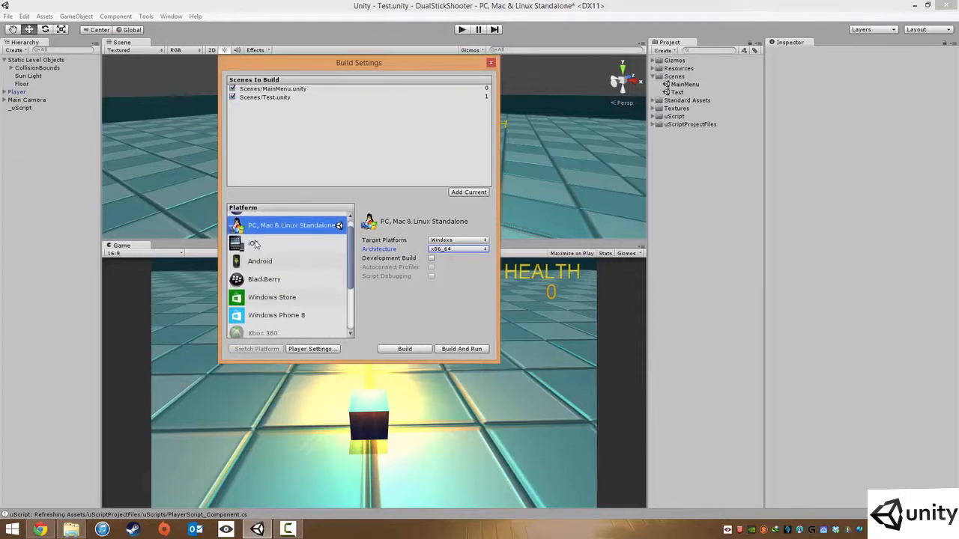
mouse_move(340, 298)
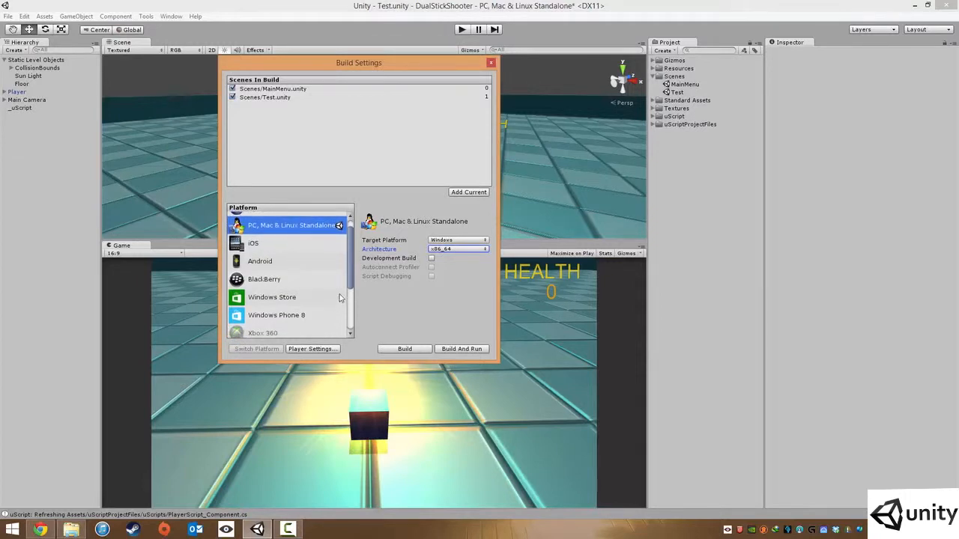
scroll(up, 3)
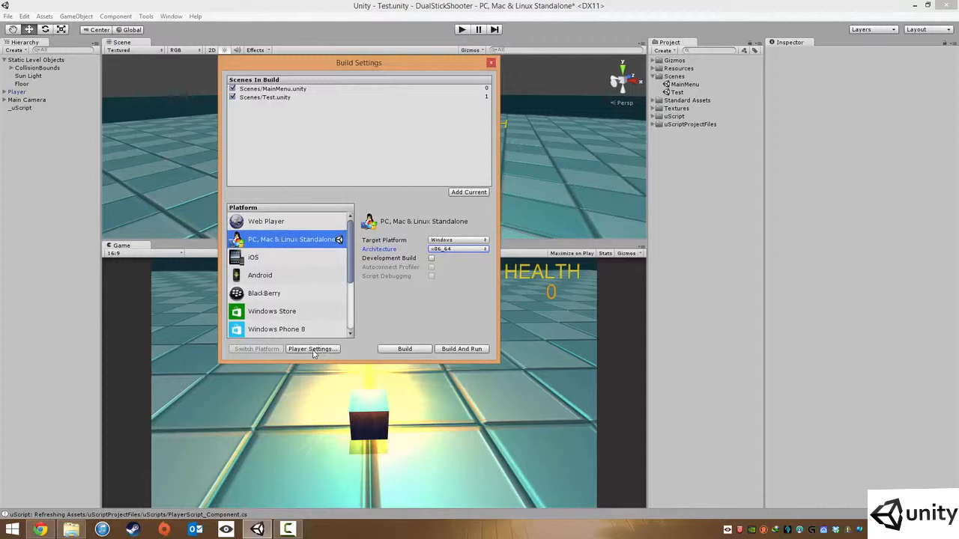
Step: Show the Player Settings with product name DualStickShooter and the supported aspect ratios
click(311, 347)
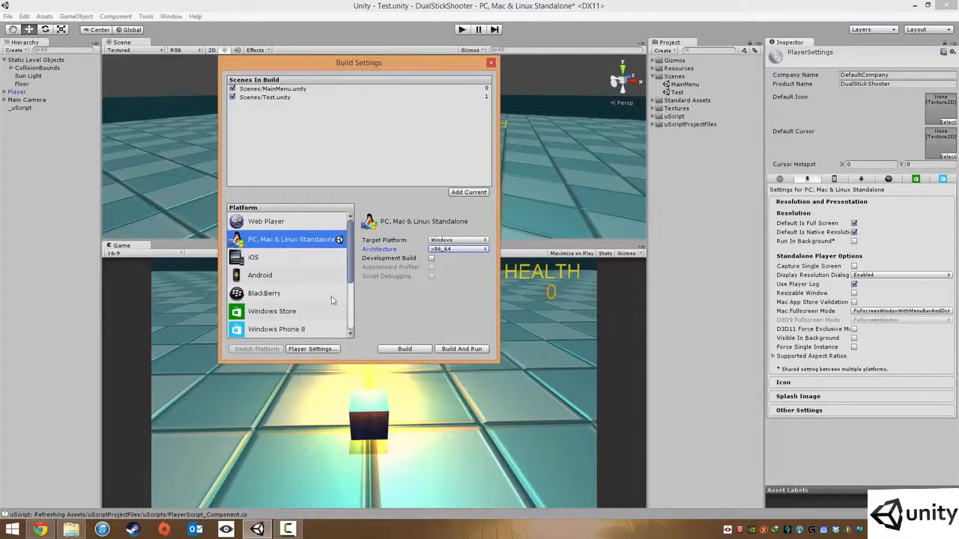
click(866, 75)
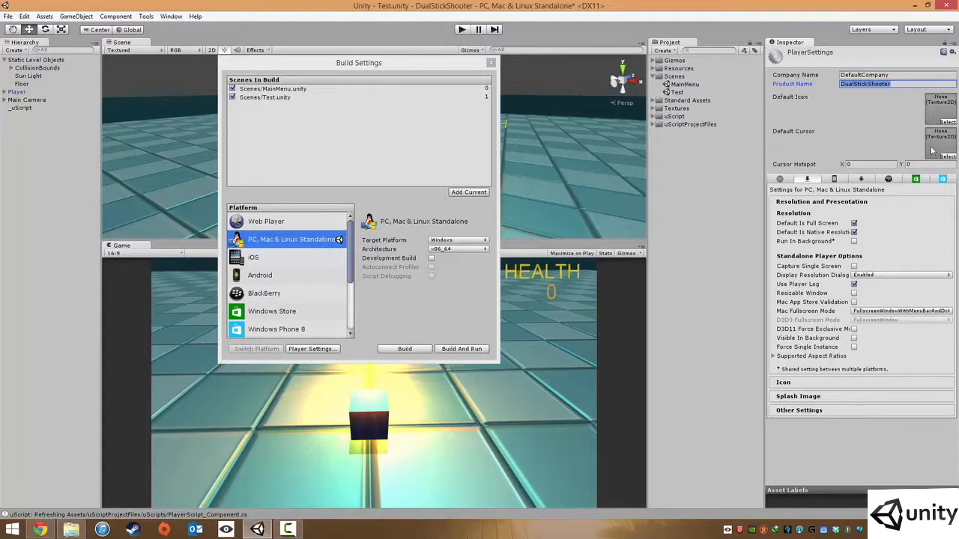
mouse_move(926, 112)
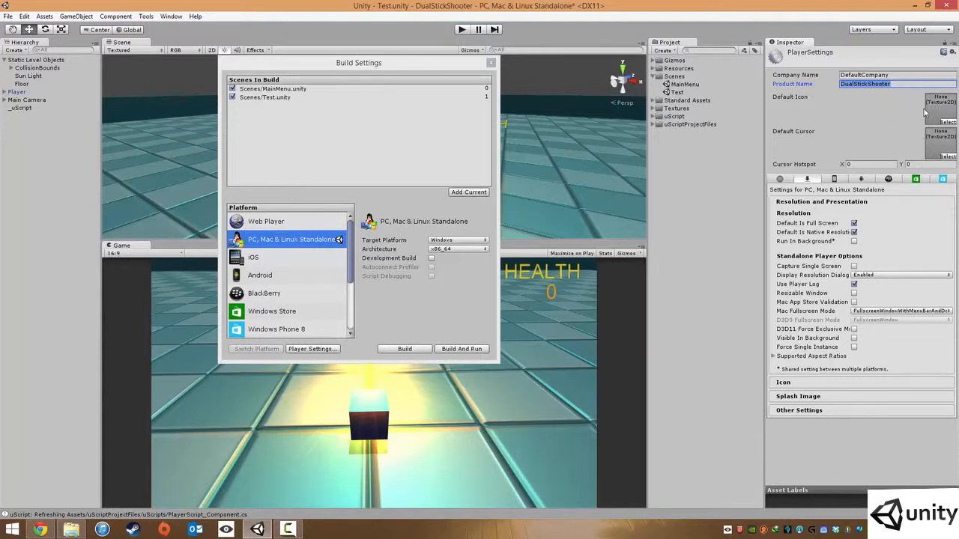
mouse_move(807, 135)
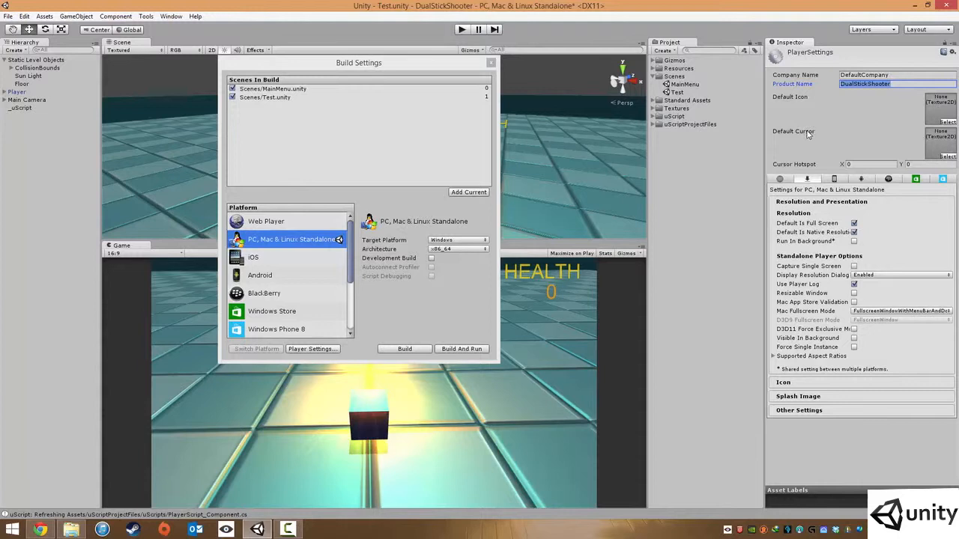
mouse_move(812, 150)
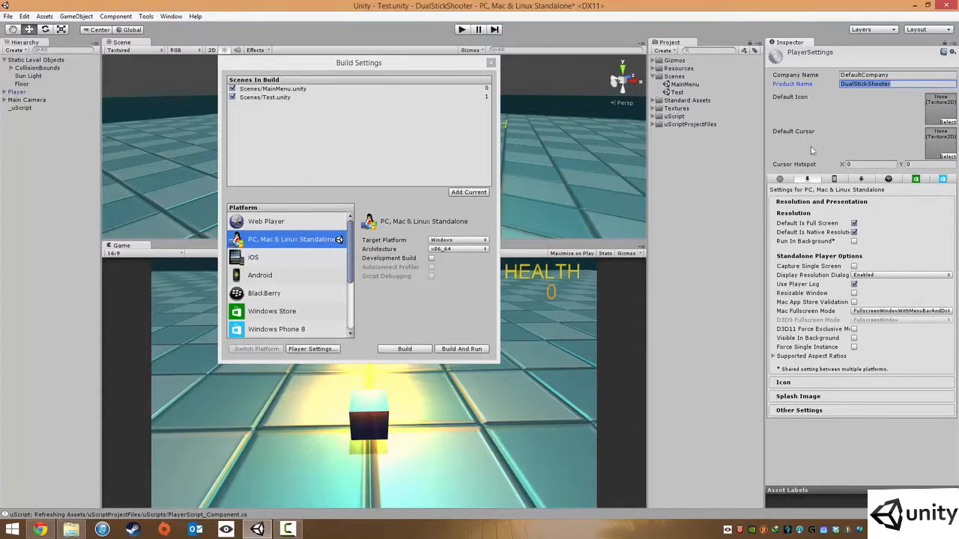
mouse_move(812, 183)
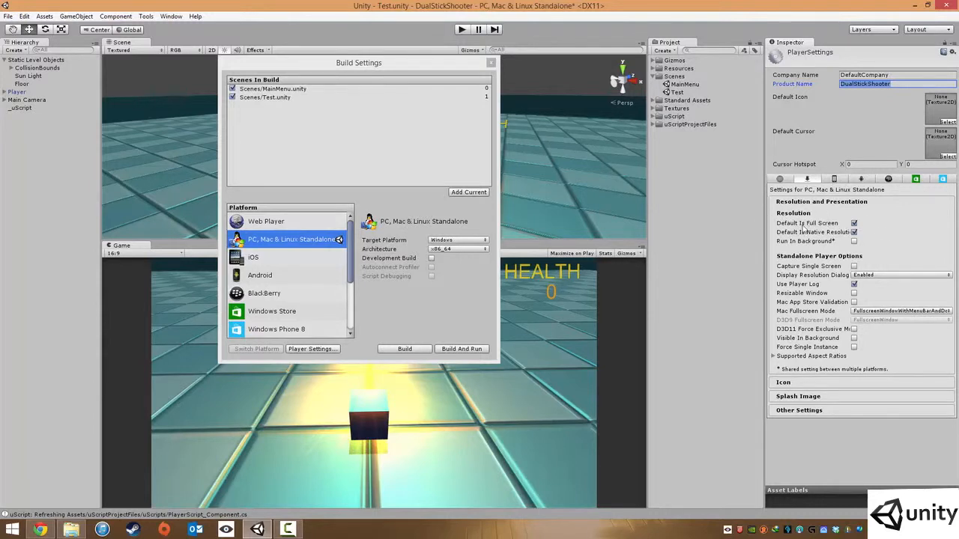
mouse_move(854, 240)
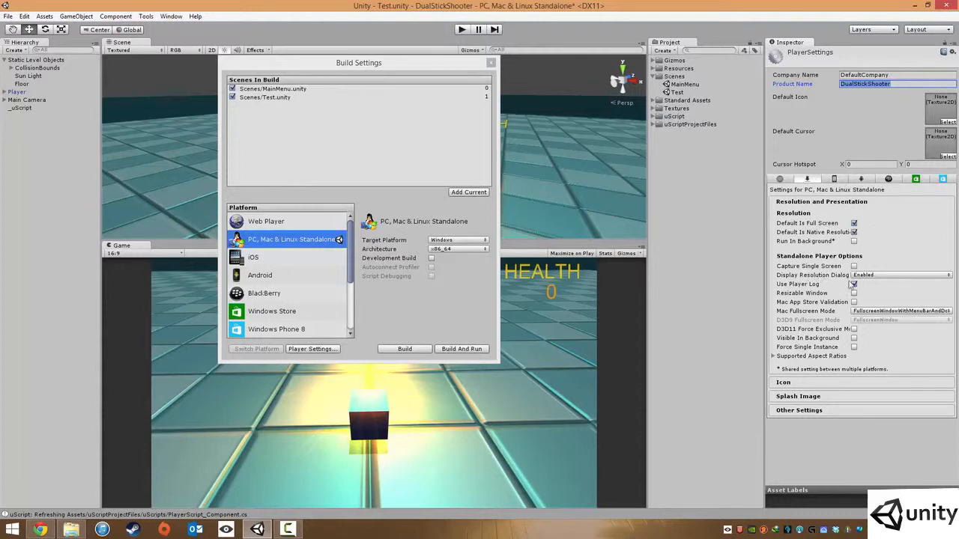
click(854, 283)
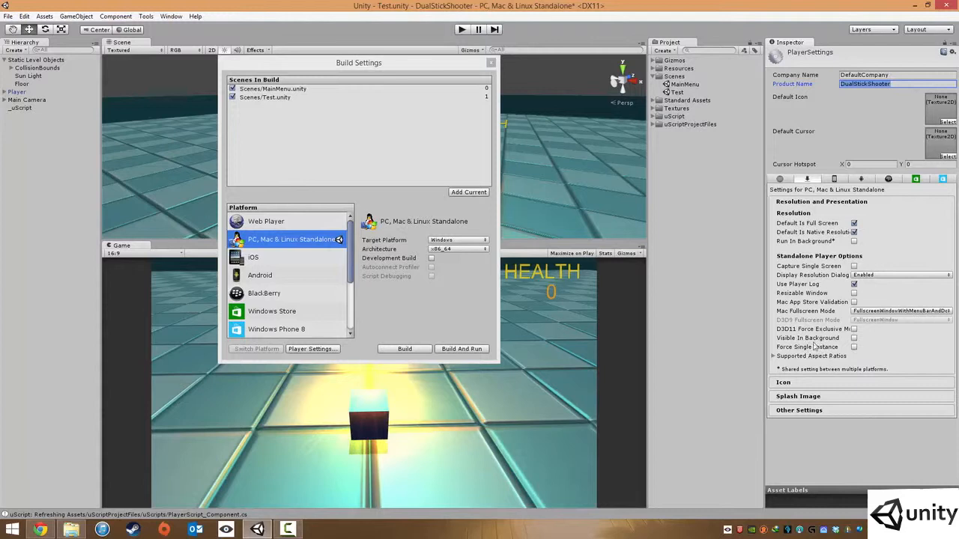
click(773, 356)
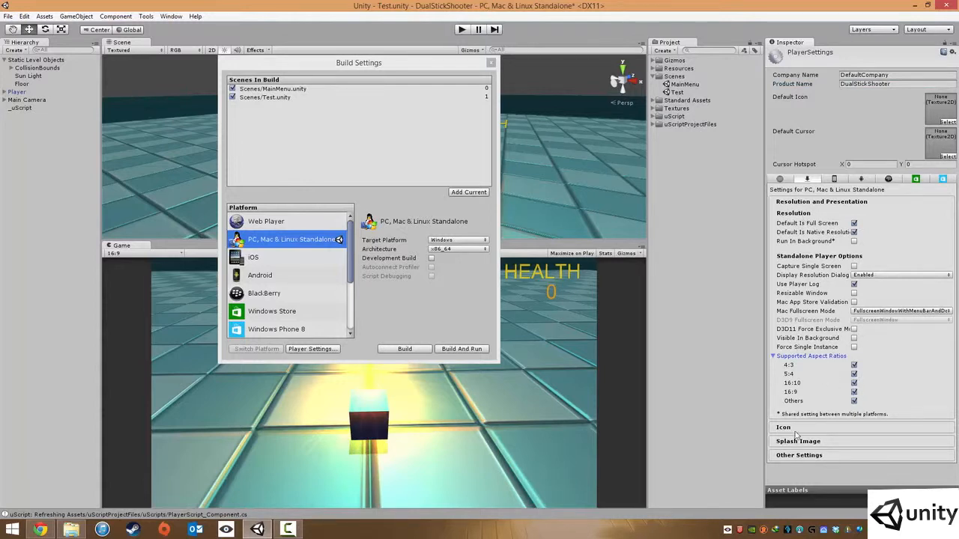
Step: Review the Other Settings section, collapse all sections and move the Build Settings window aside
click(784, 427)
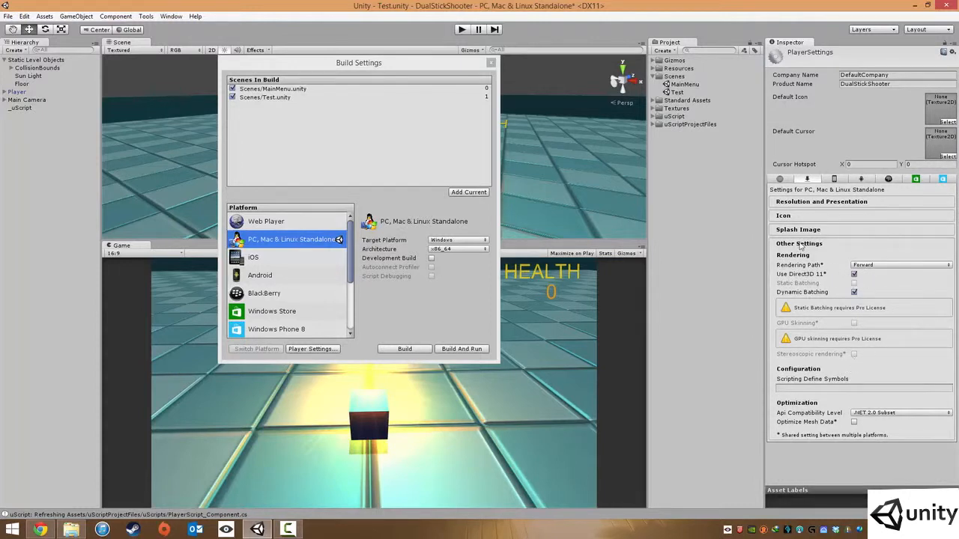
click(798, 242)
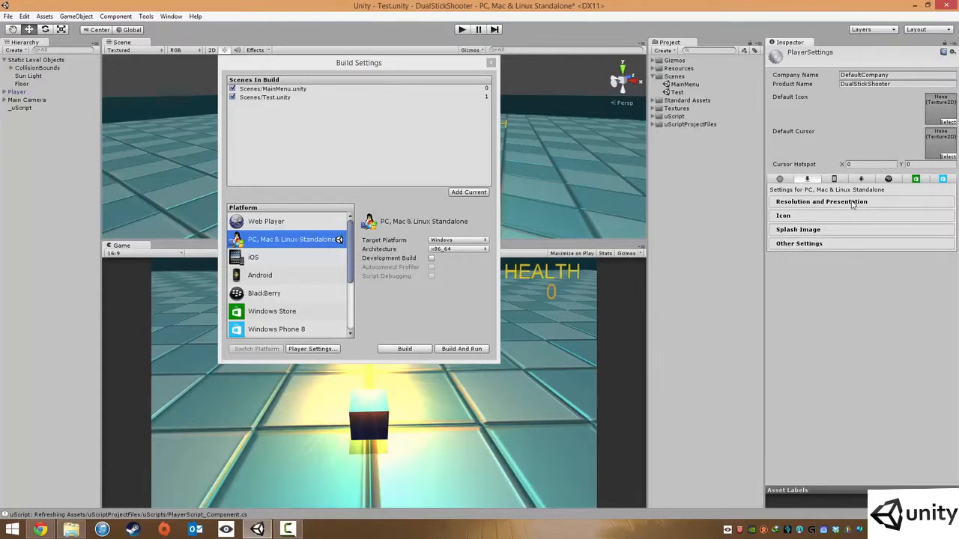
mouse_move(426, 100)
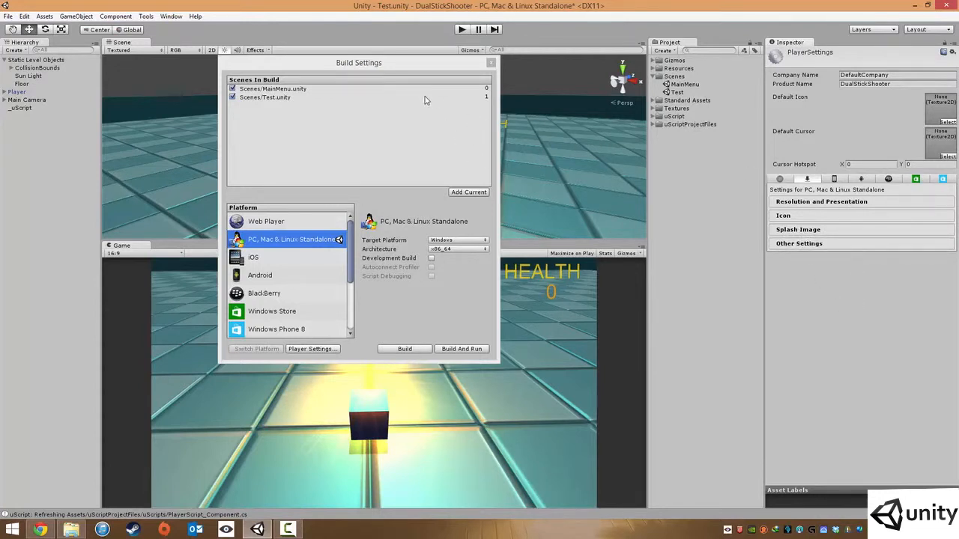
drag(358, 63, 408, 57)
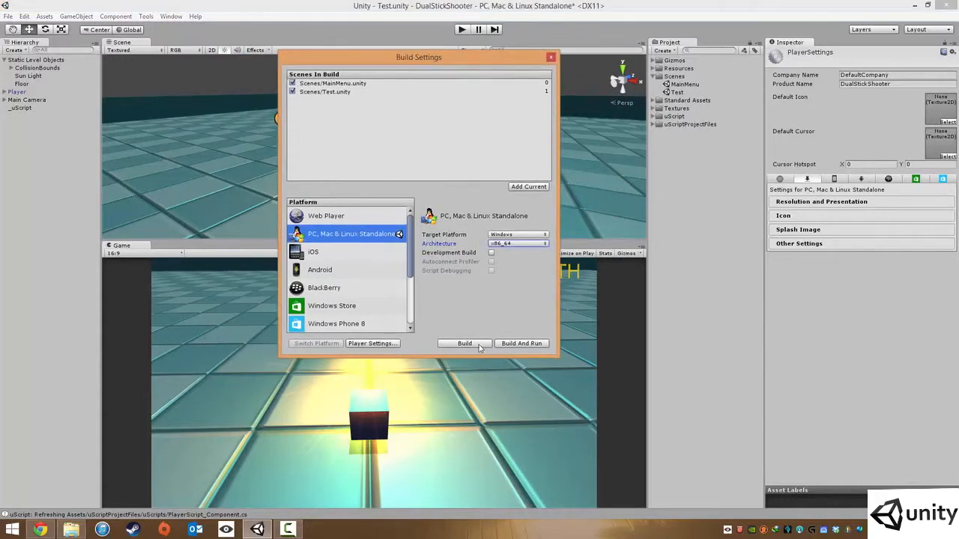
Step: Start the Windows build, saving it into a new Final Game folder on Local Disk (C:) as Dual Stick Shooter
click(465, 343)
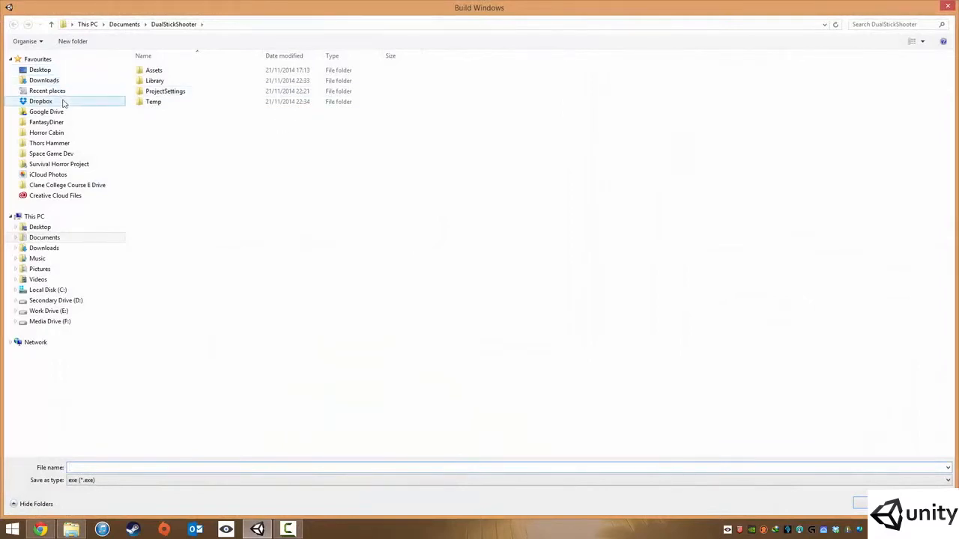
mouse_move(176, 135)
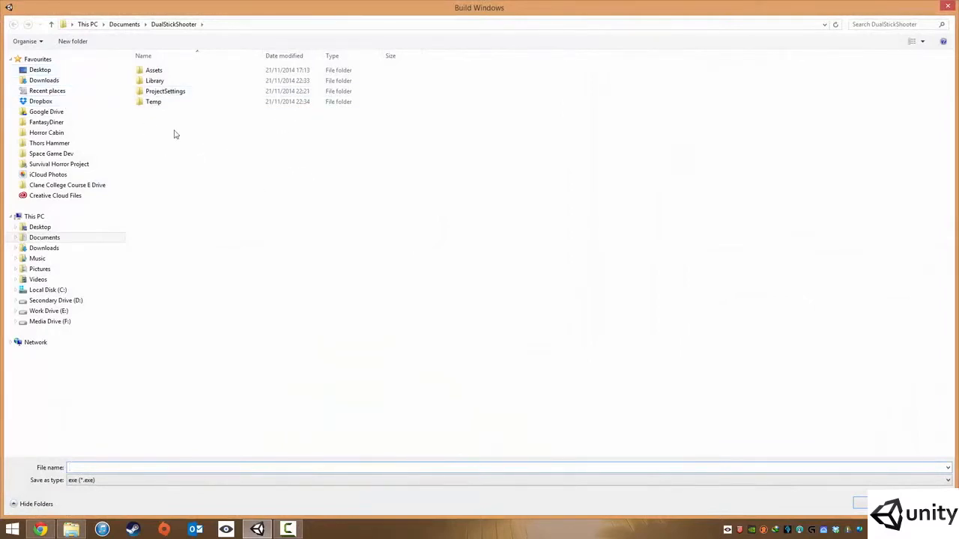
click(48, 291)
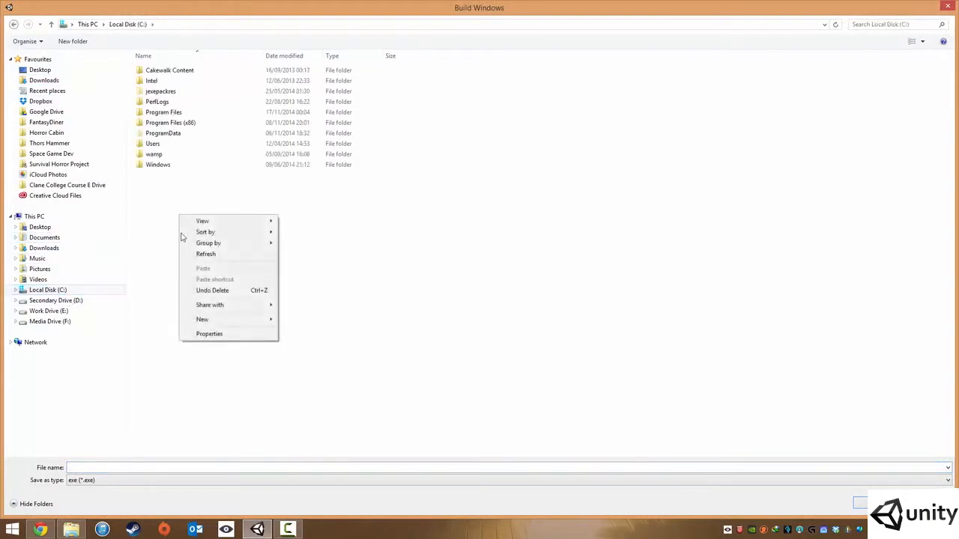
click(202, 319)
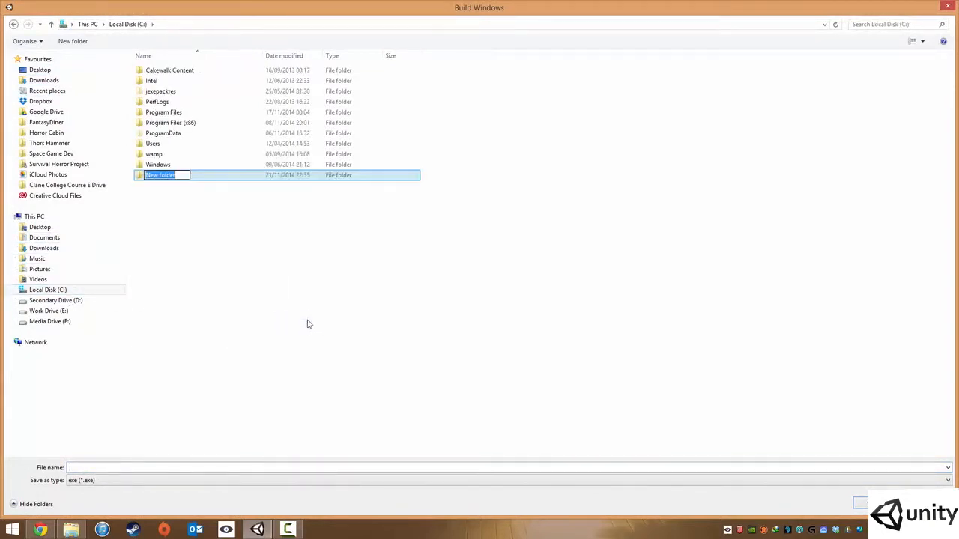
mouse_move(313, 313)
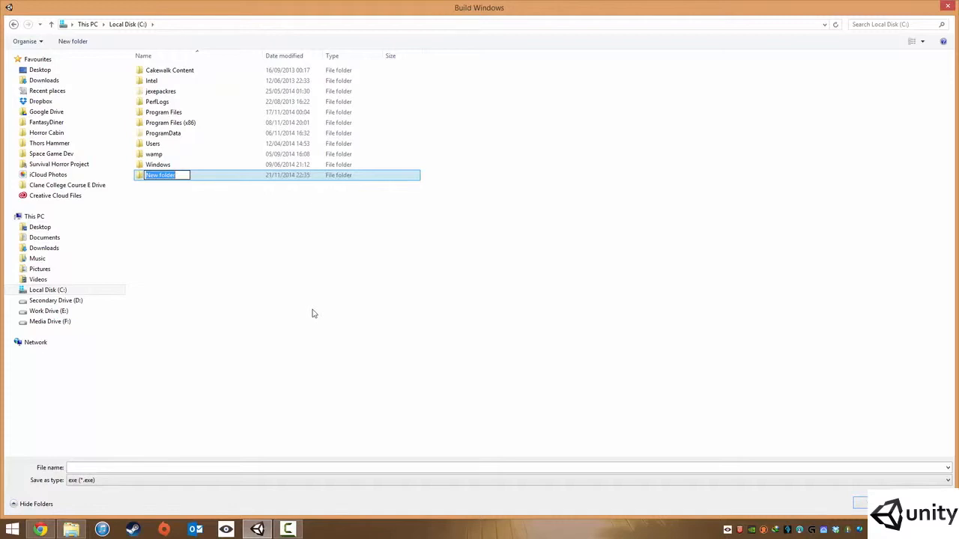
text(Final Game)
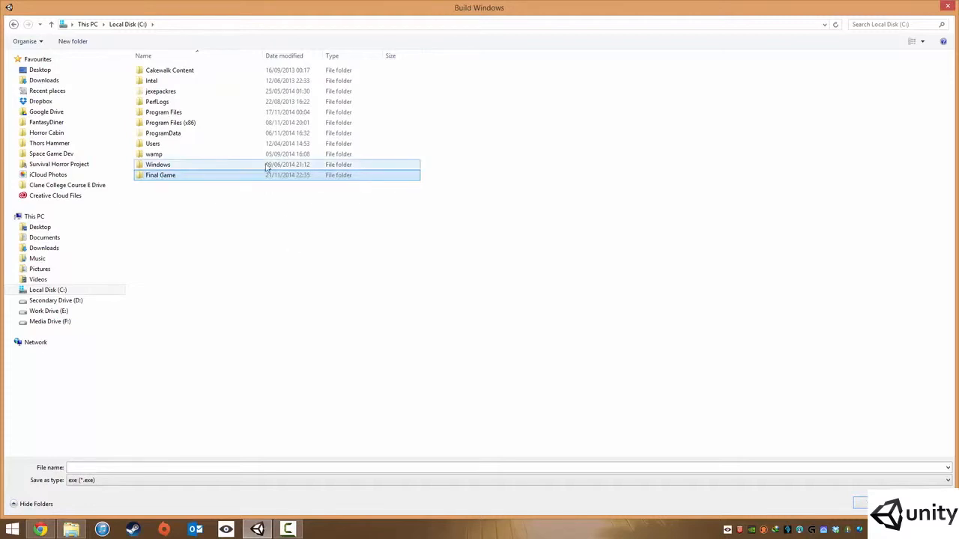
double_click(161, 174)
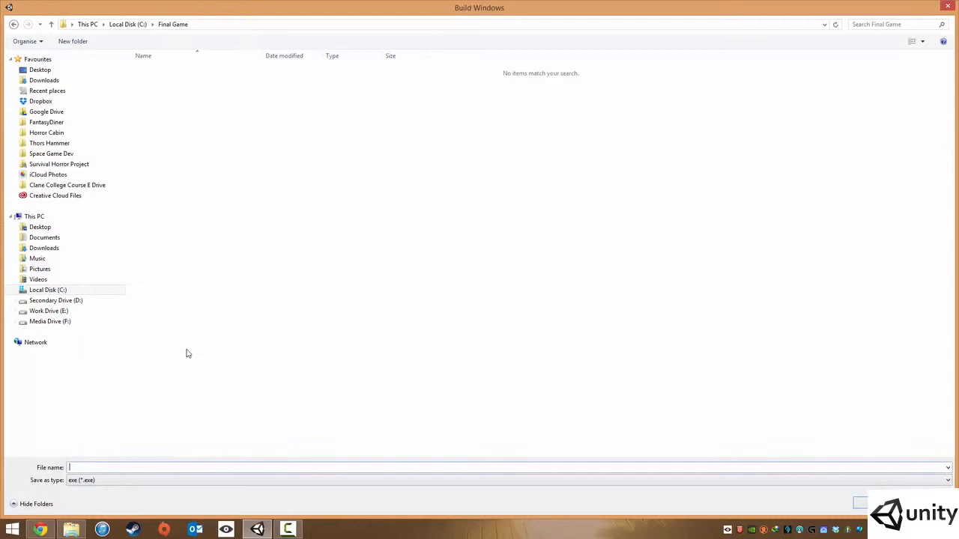
text(Dual)
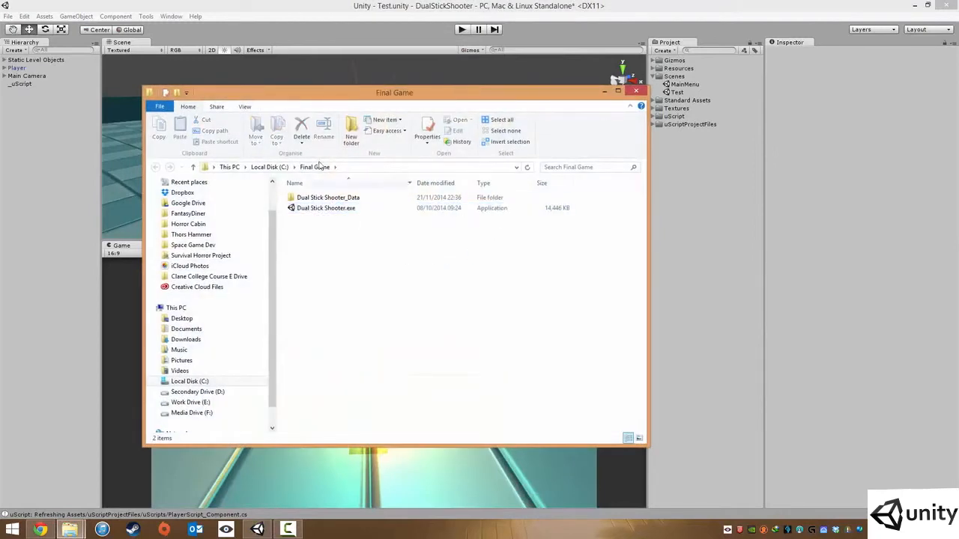
click(617, 93)
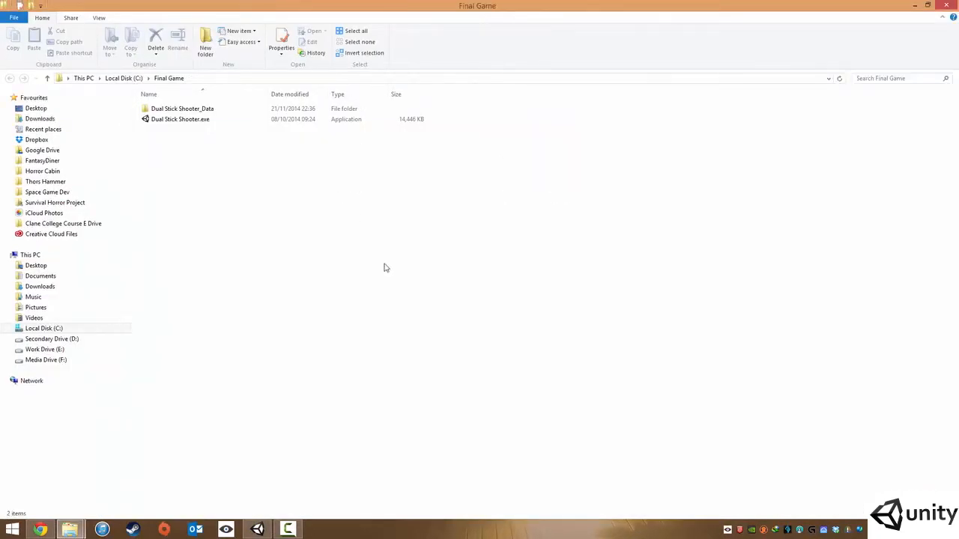
mouse_move(258, 160)
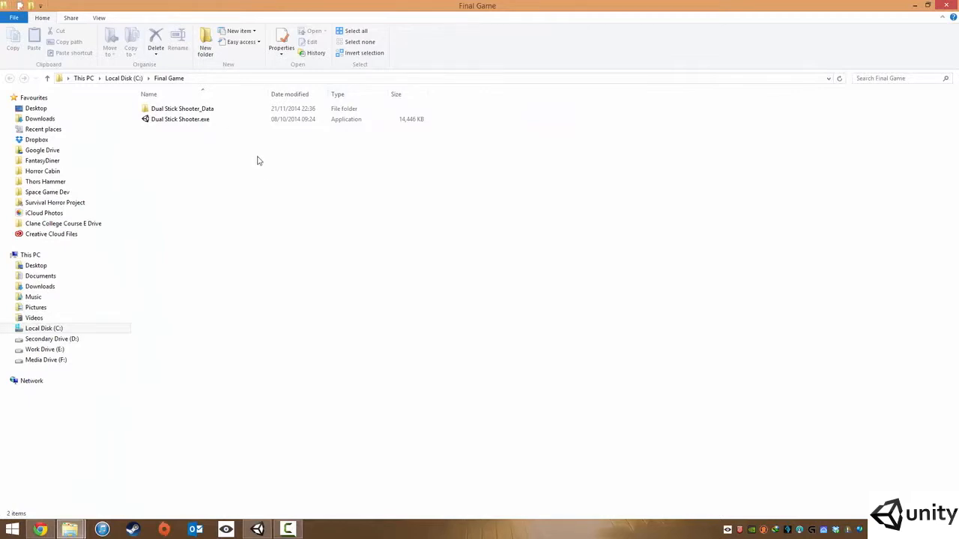
click(179, 120)
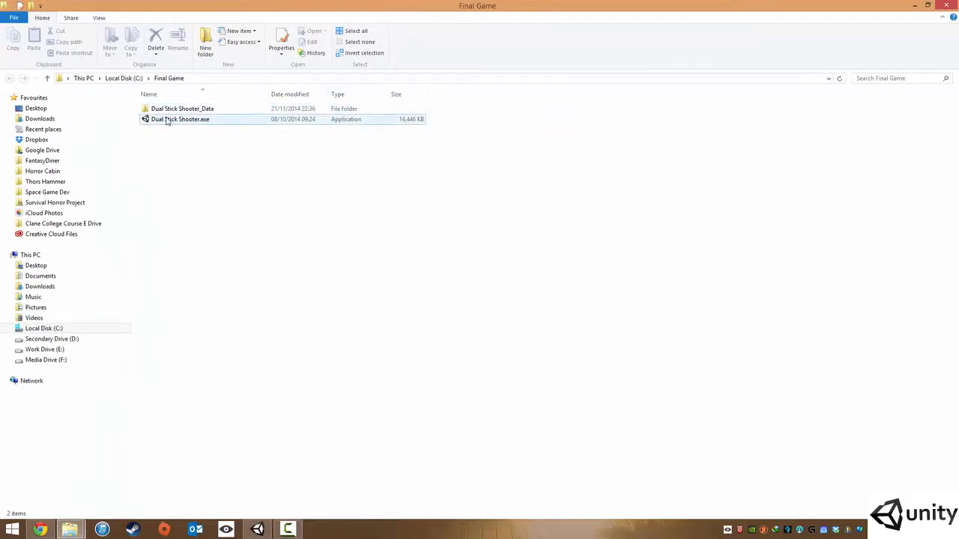
click(183, 108)
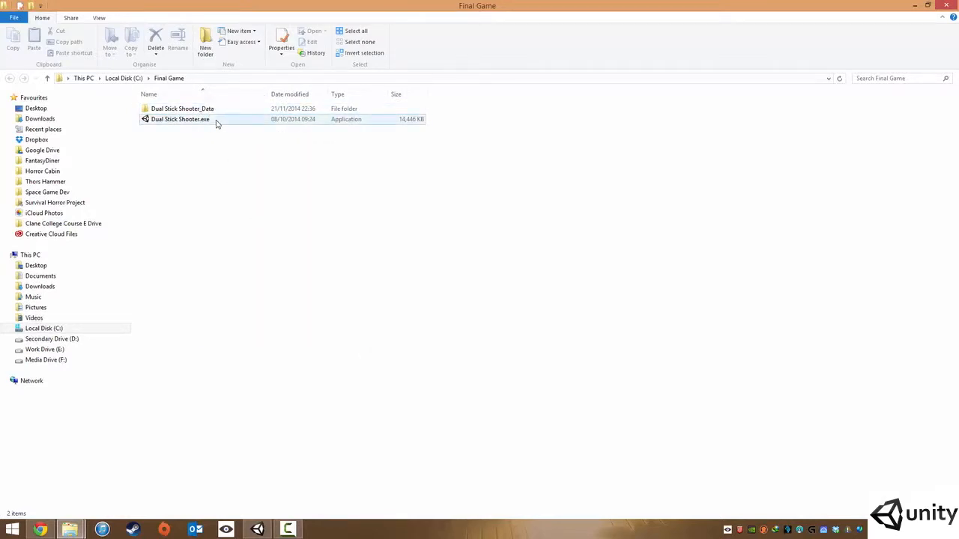
click(183, 108)
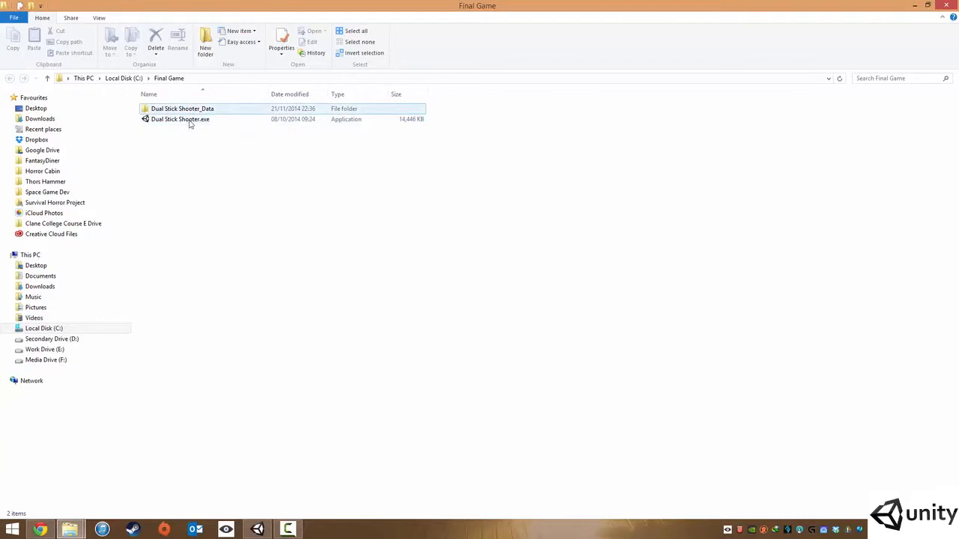
click(210, 150)
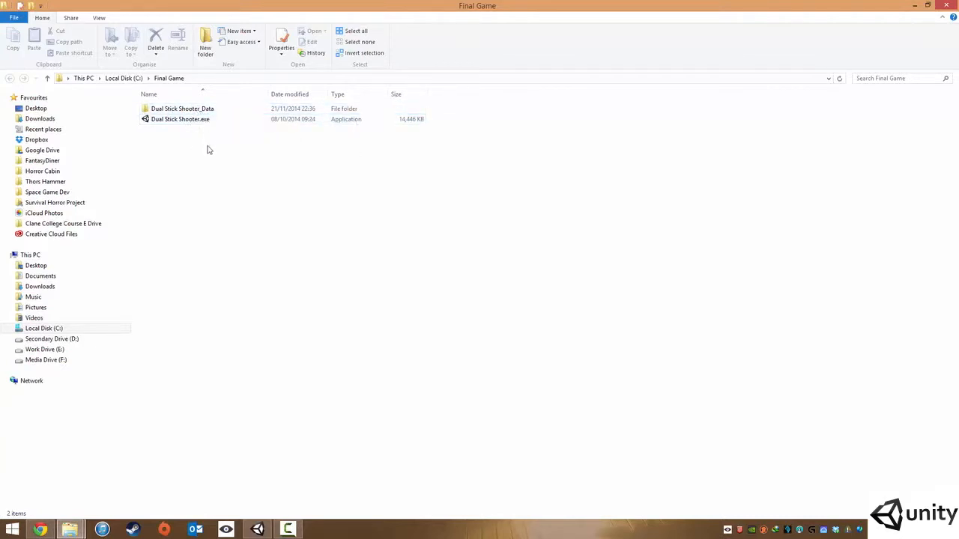
mouse_move(213, 153)
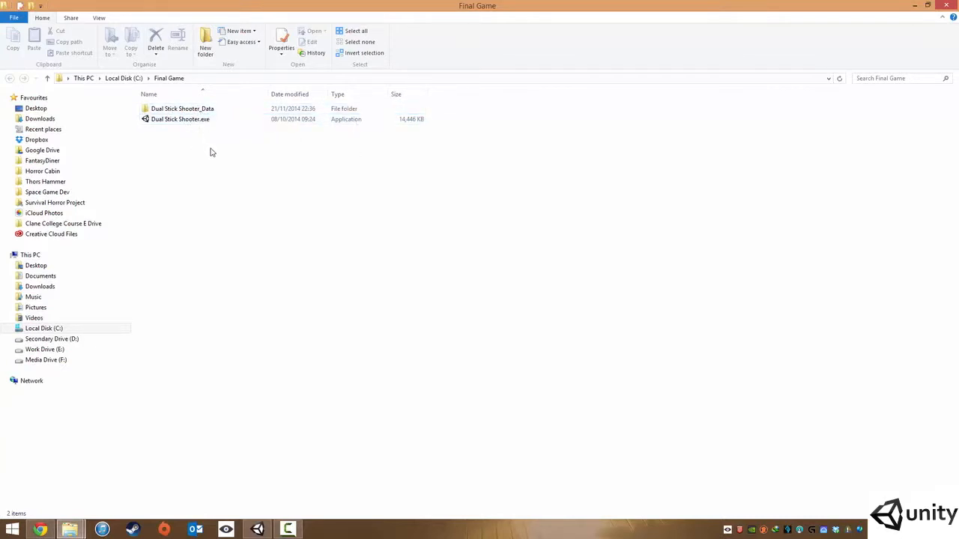
mouse_move(183, 108)
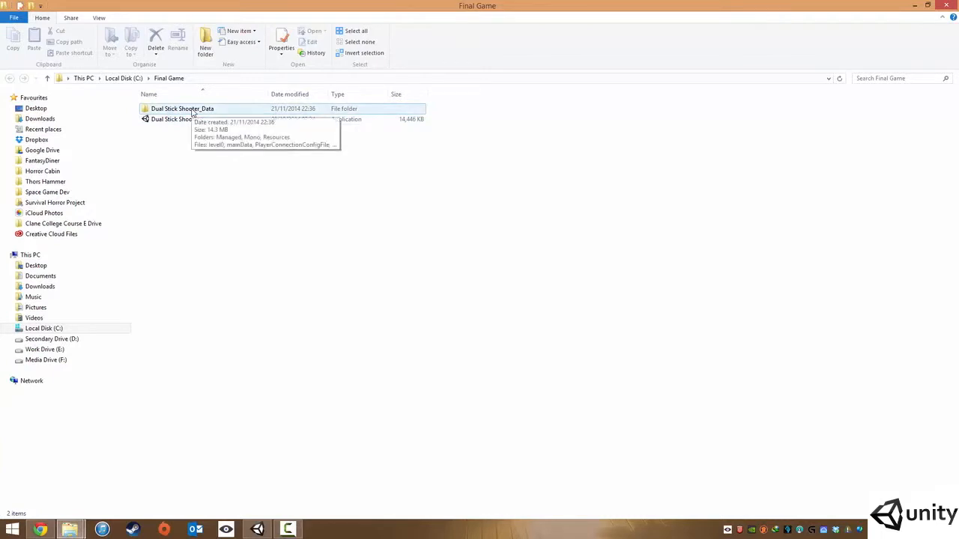
double_click(183, 108)
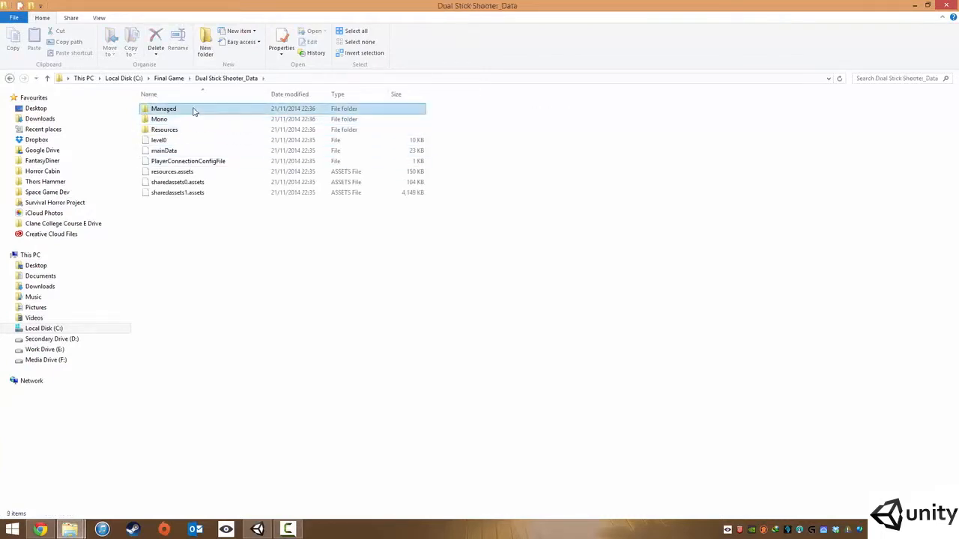
double_click(159, 120)
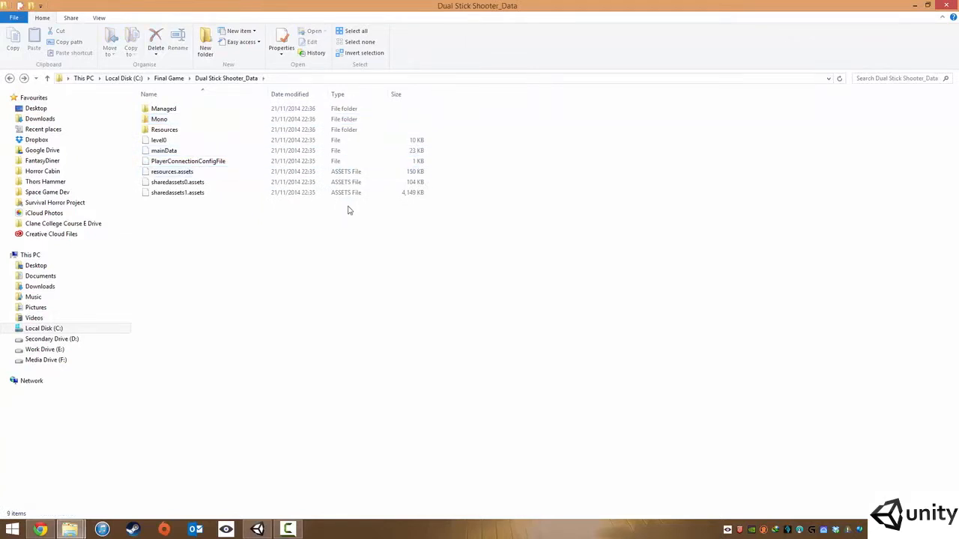
click(170, 78)
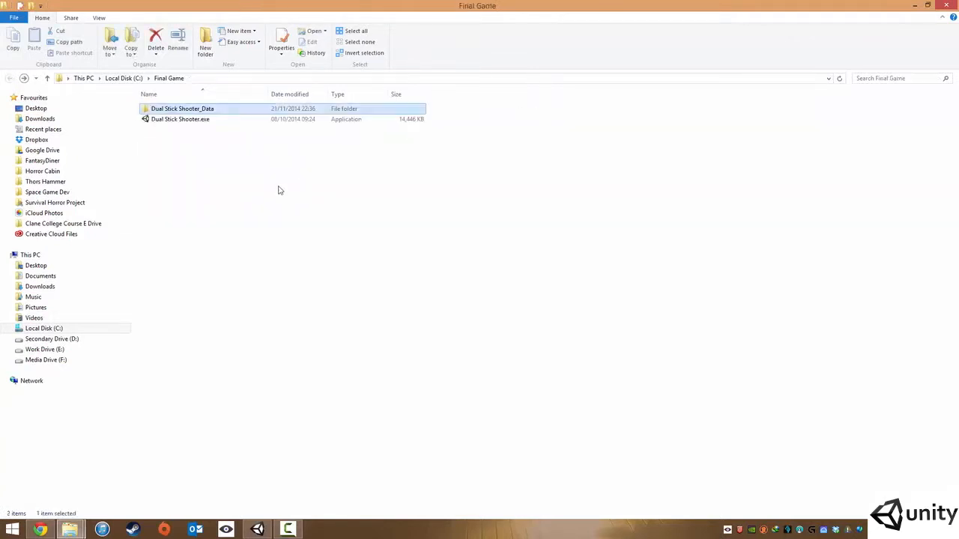
click(280, 45)
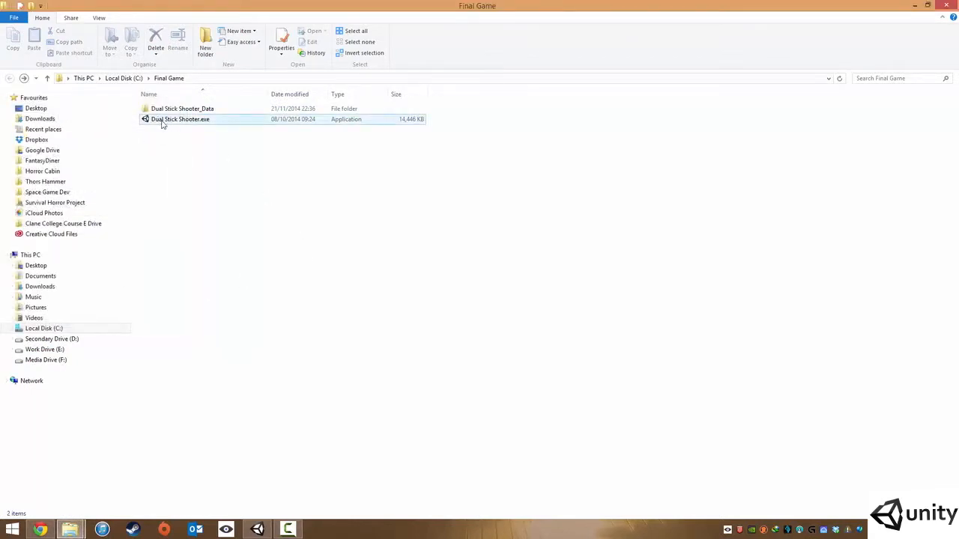
Step: Launch Dual Stick Shooter.exe and keep the configuration dialog at 1920 x 1080 resolution
double_click(180, 119)
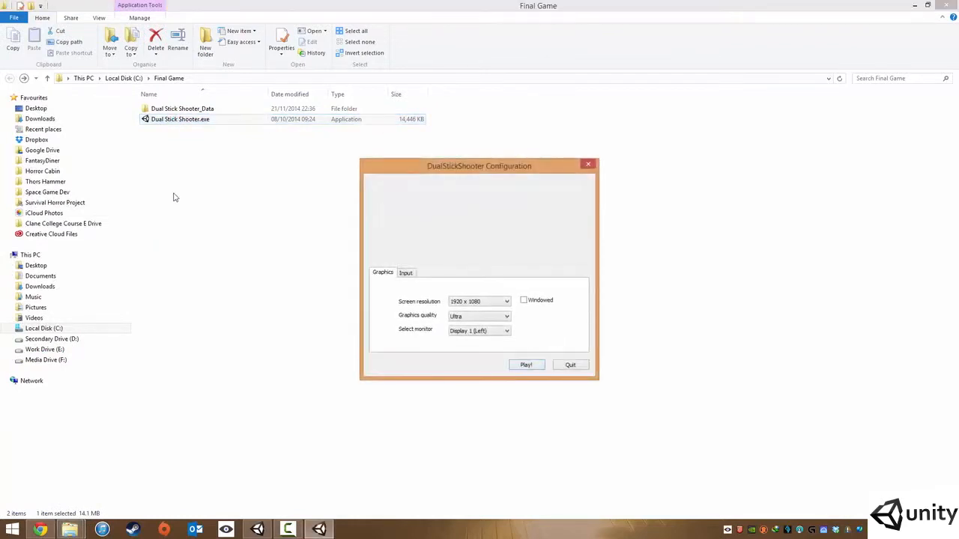
drag(479, 165, 429, 162)
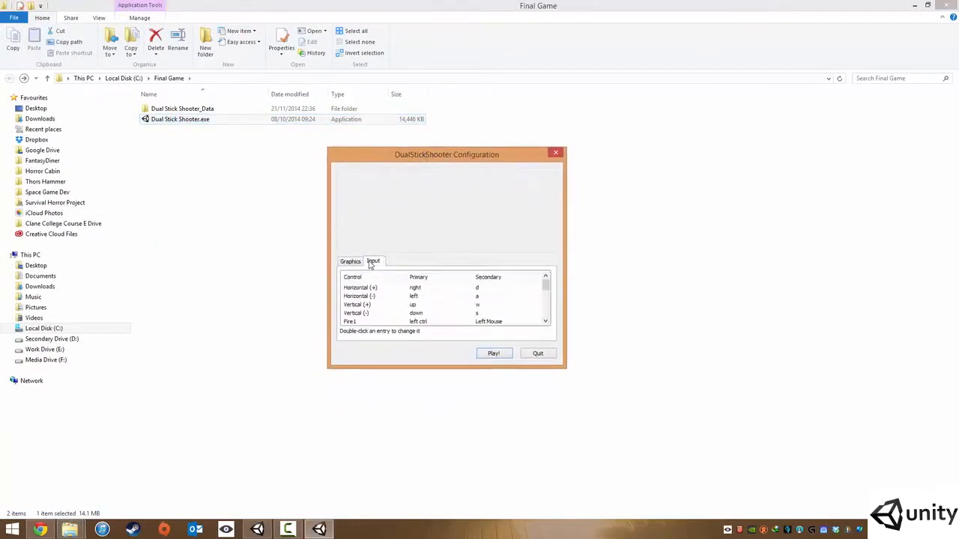
scroll(down, 3)
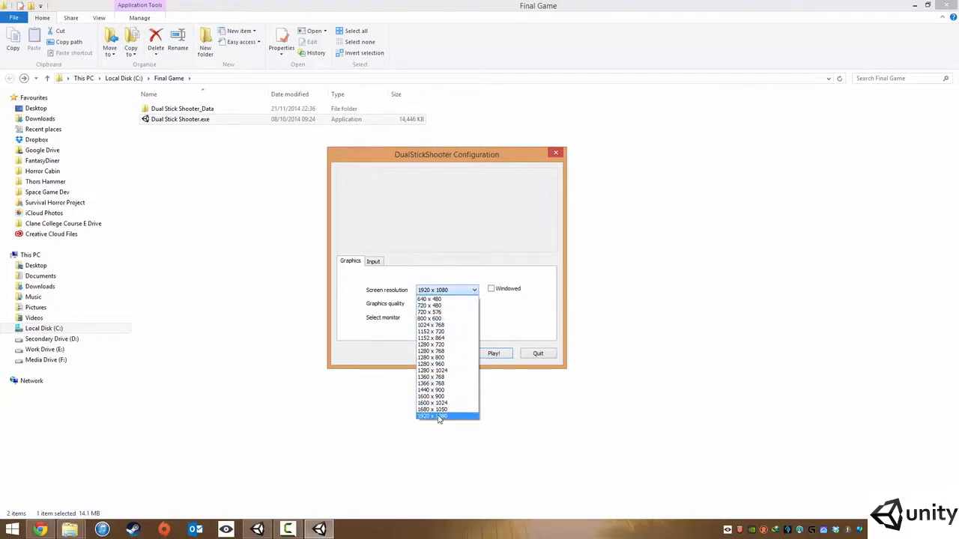
click(447, 416)
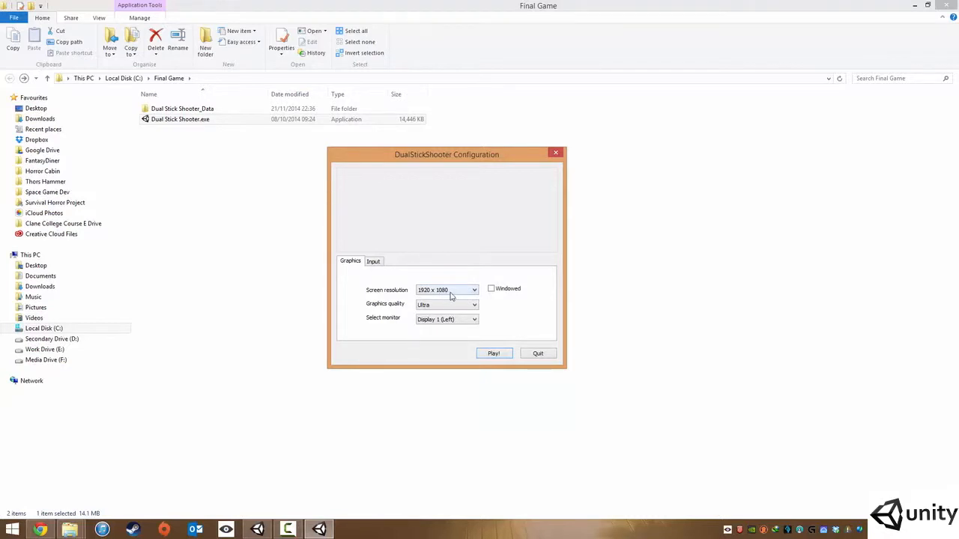
Step: Review the resolution, graphics quality (Ultra) and monitor lists, keeping Display 1 (Left)
click(473, 290)
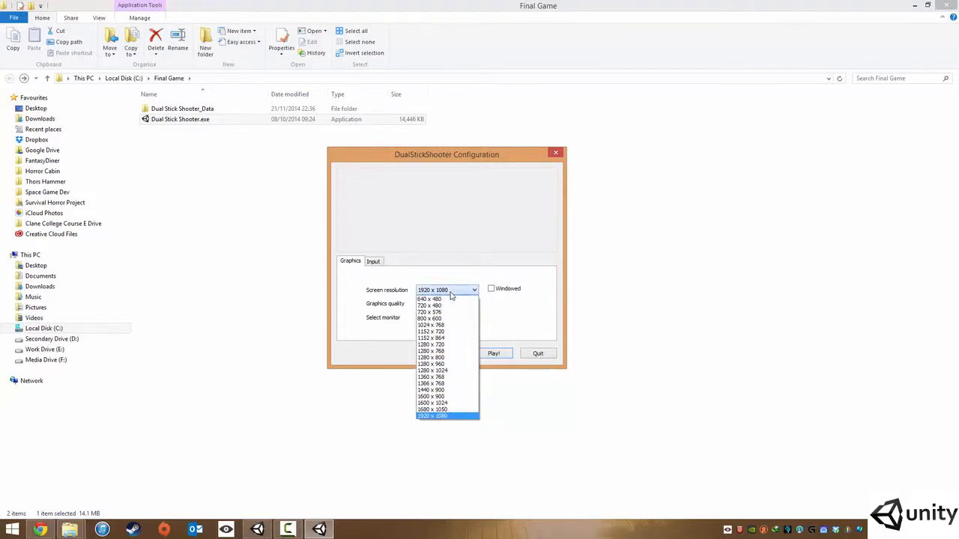
mouse_move(453, 384)
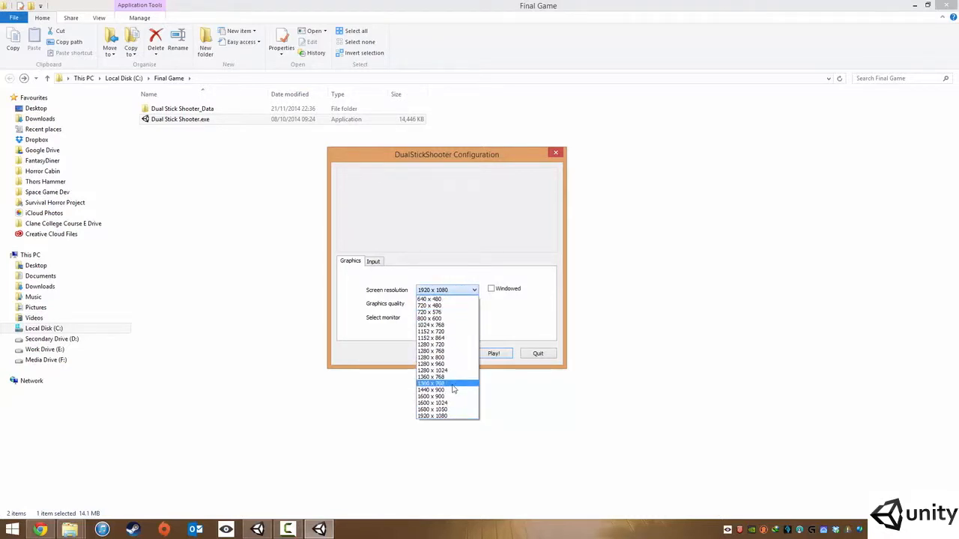
click(431, 416)
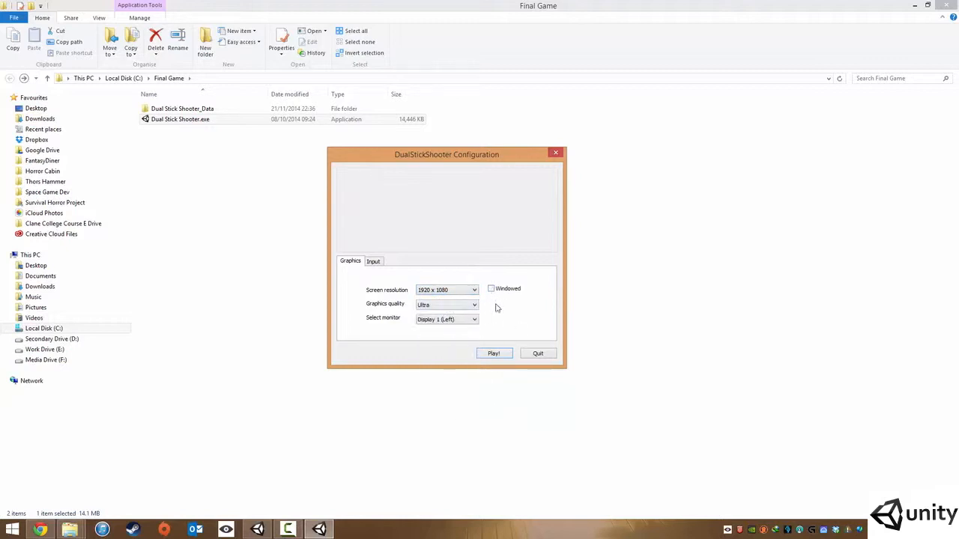
click(473, 304)
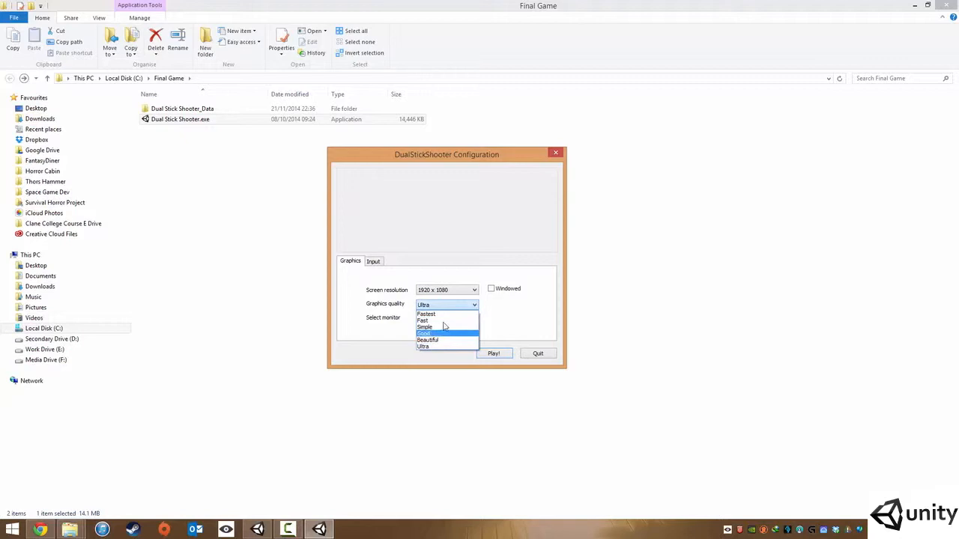
mouse_move(432, 338)
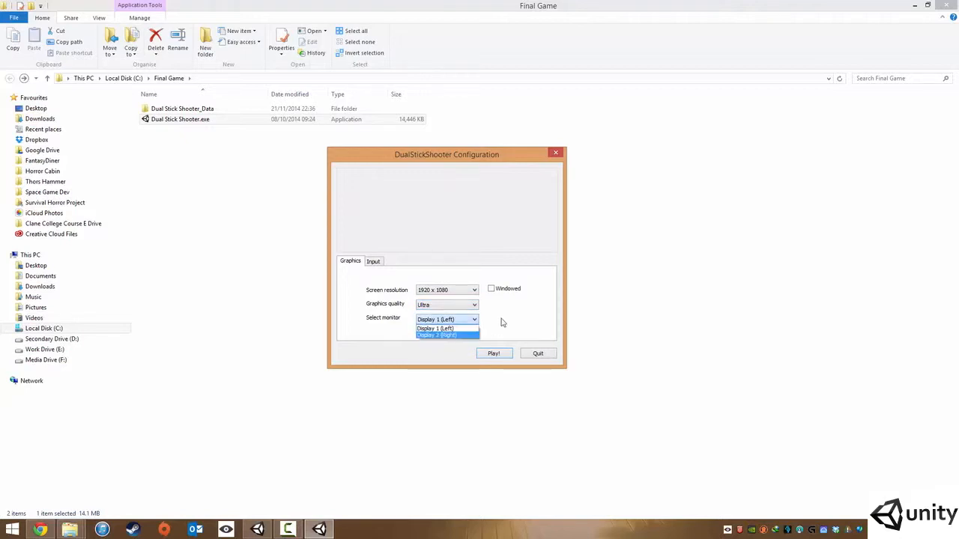
click(434, 328)
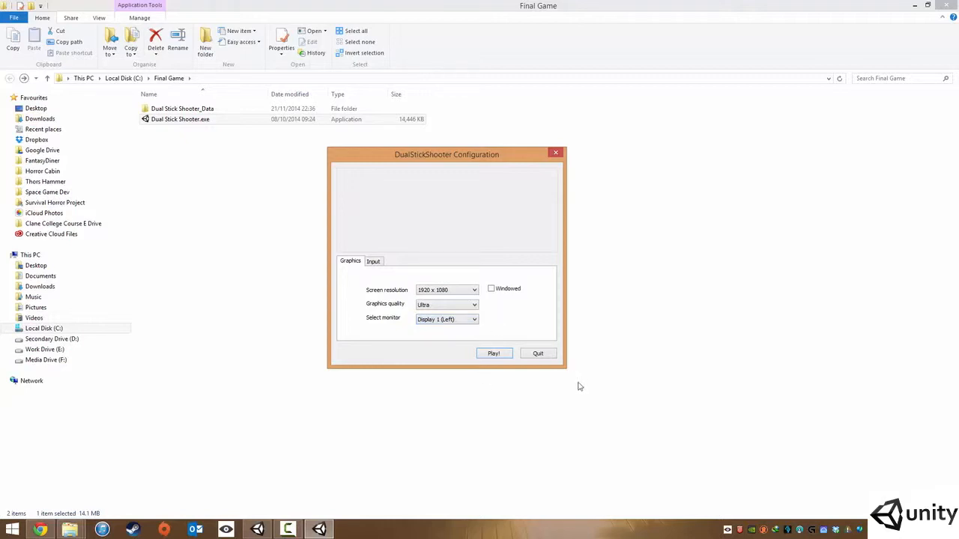
mouse_move(375, 195)
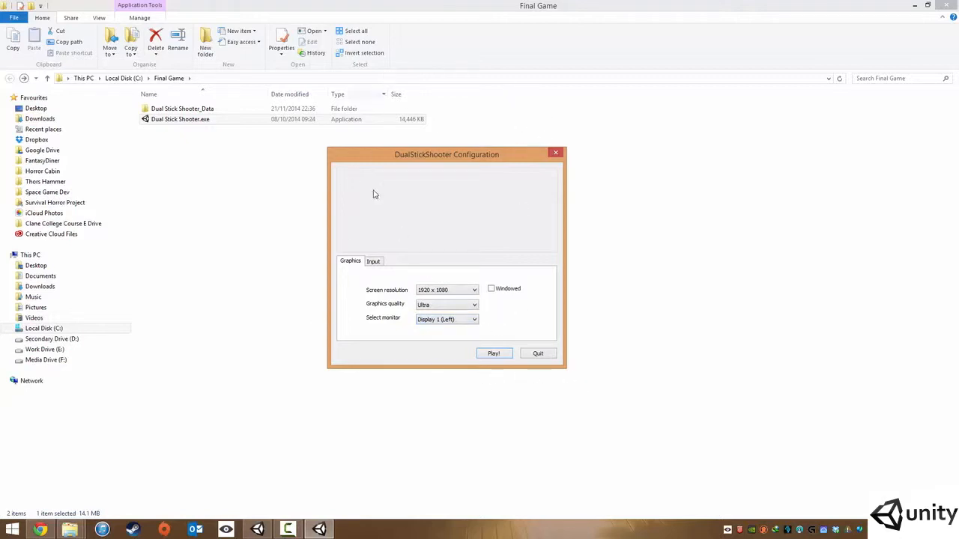